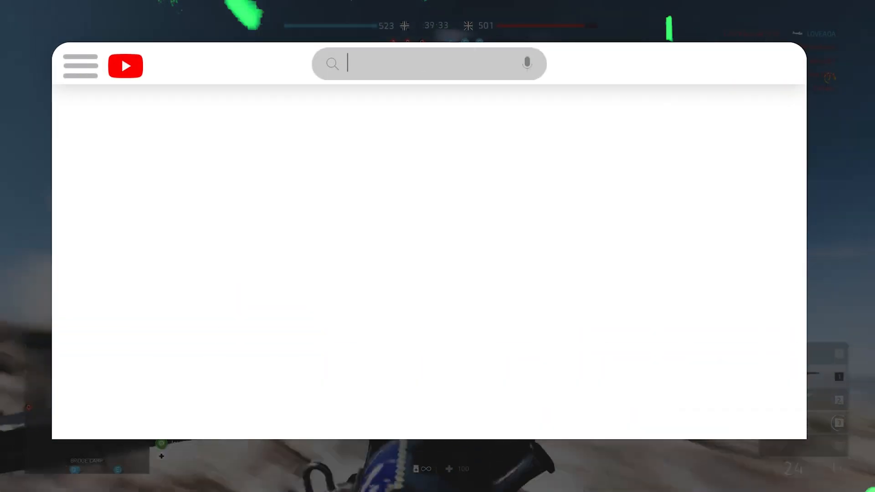
Step: Launch GameLoop from the desktop so Tencent's User Account Control prompt appears
type("FPS BOOST GUIDE FOR GAMELOOP")
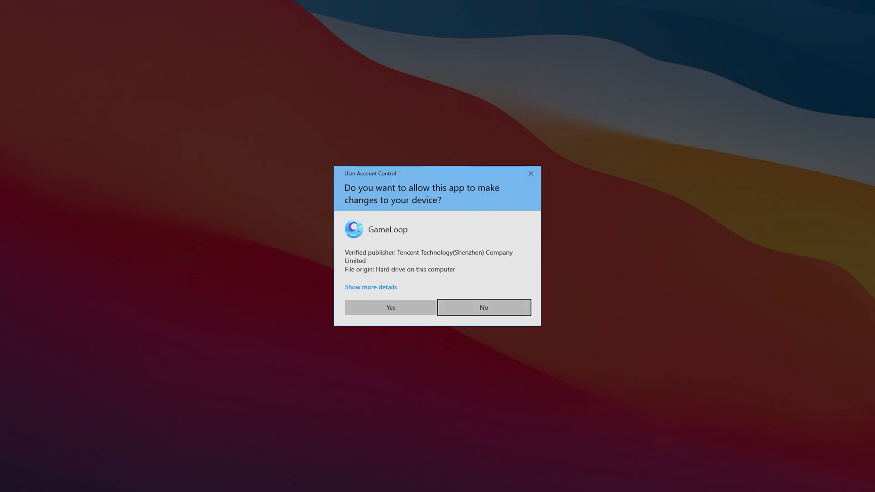
Step: Allow GameLoop through UAC and confirm version 5.1.132.90 is already the latest
left_click(390, 307)
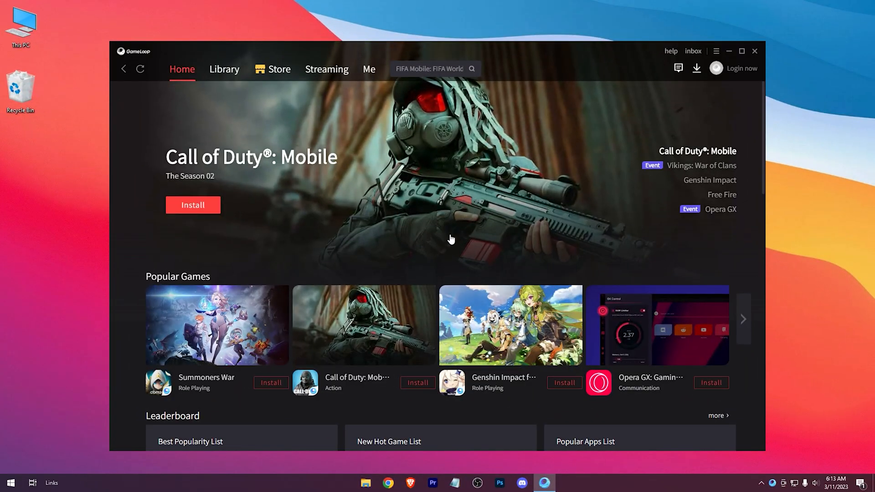
left_click(715, 50)
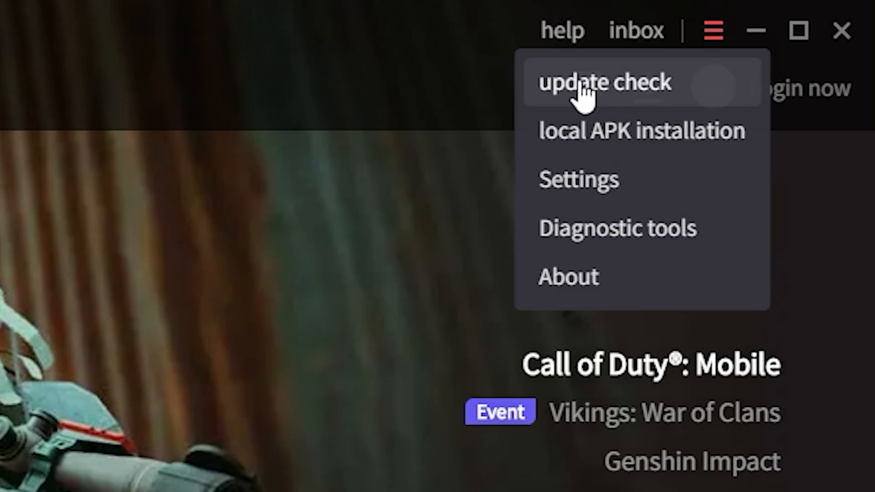
left_click(601, 83)
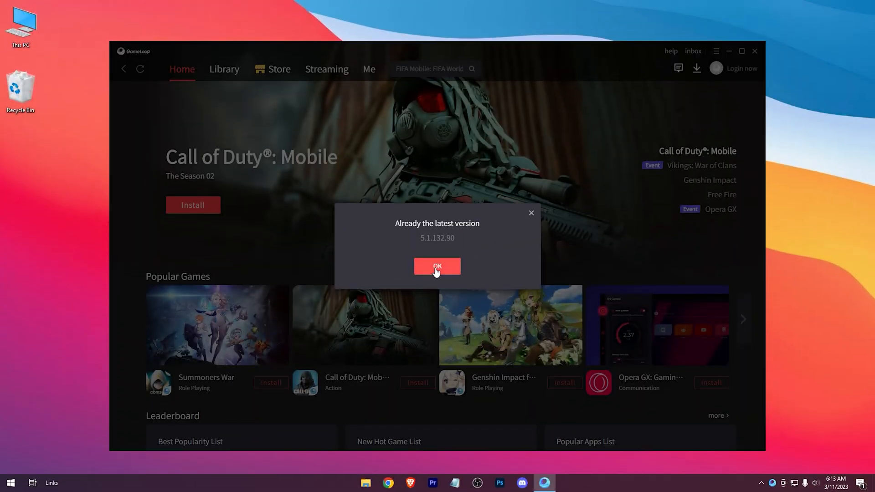
left_click(436, 266)
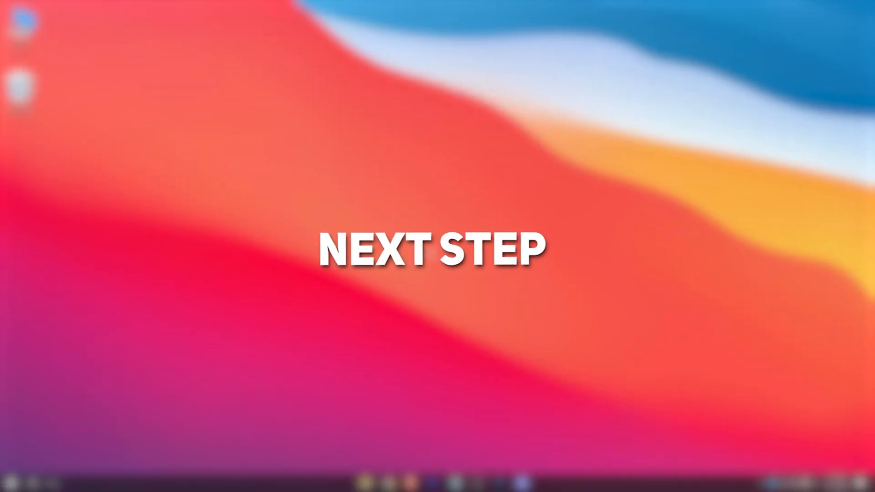
Step: Open GameLoop's install folder from its Recently added Start menu entry
left_click(10, 481)
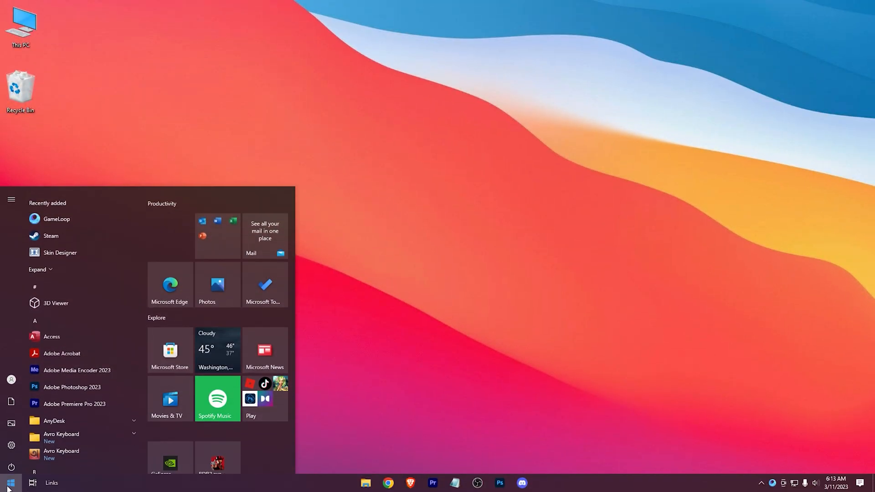
right_click(56, 218)
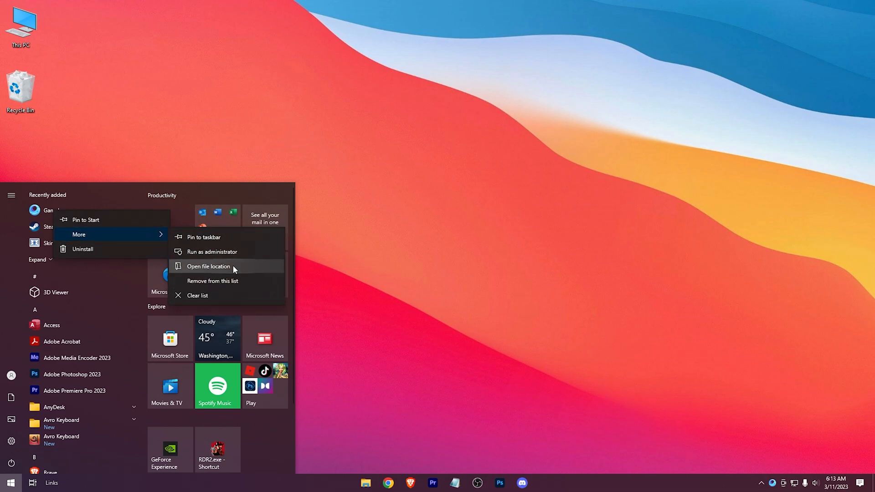
left_click(208, 266)
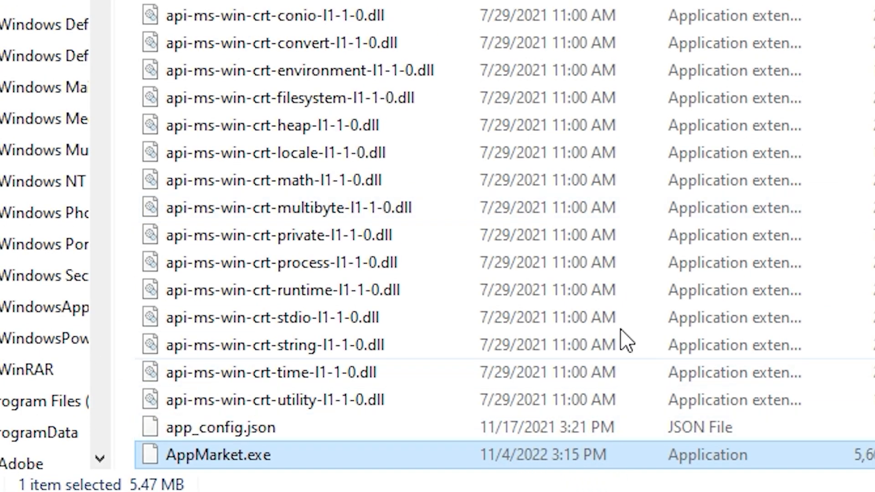
Step: Set AppMarket.exe to Windows 7 compatibility with fullscreen optimizations disabled, and apply
scroll("down", 3)
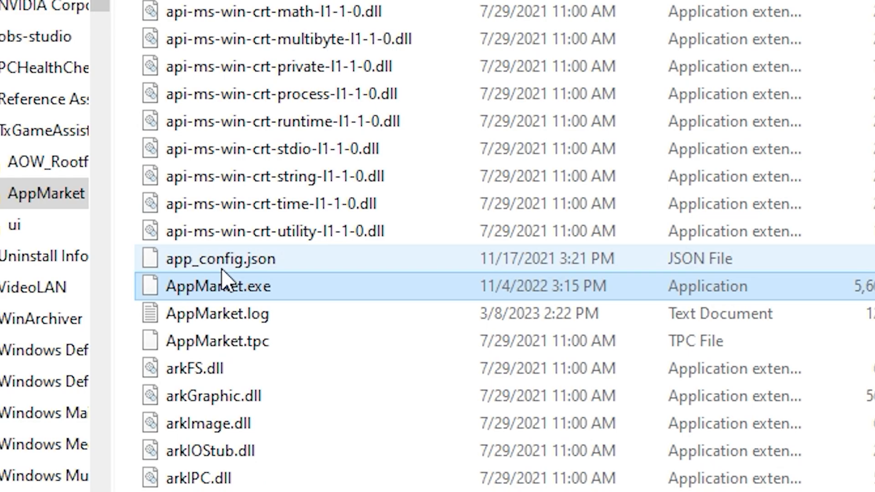
right_click(214, 286)
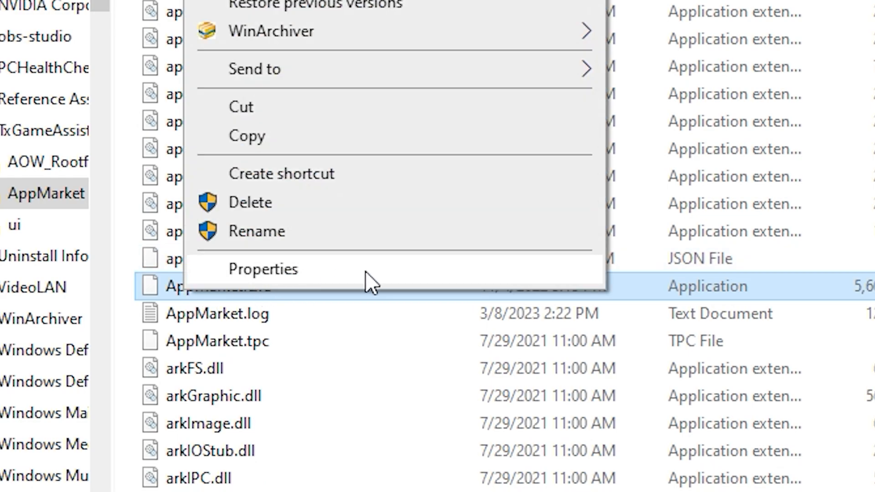
left_click(263, 269)
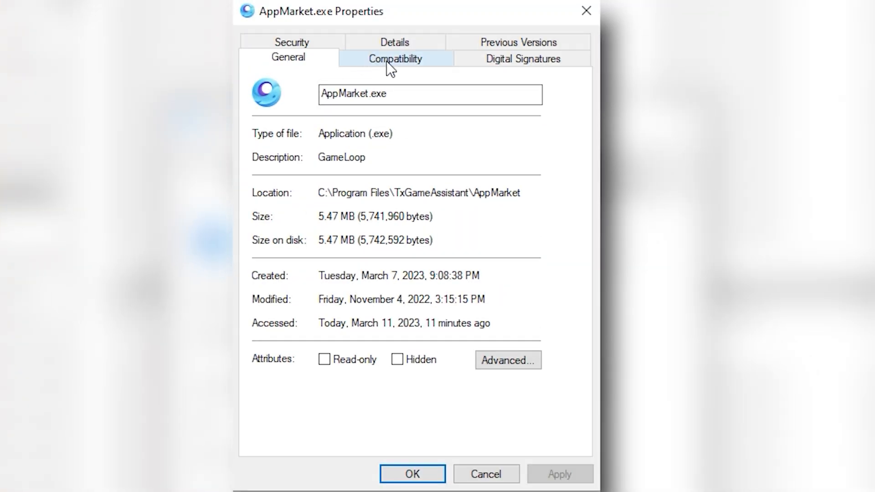
left_click(395, 58)
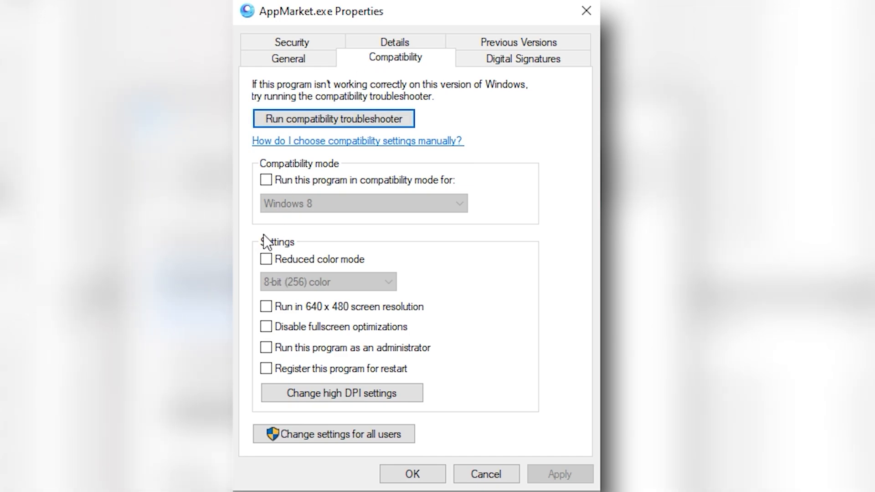
left_click(363, 203)
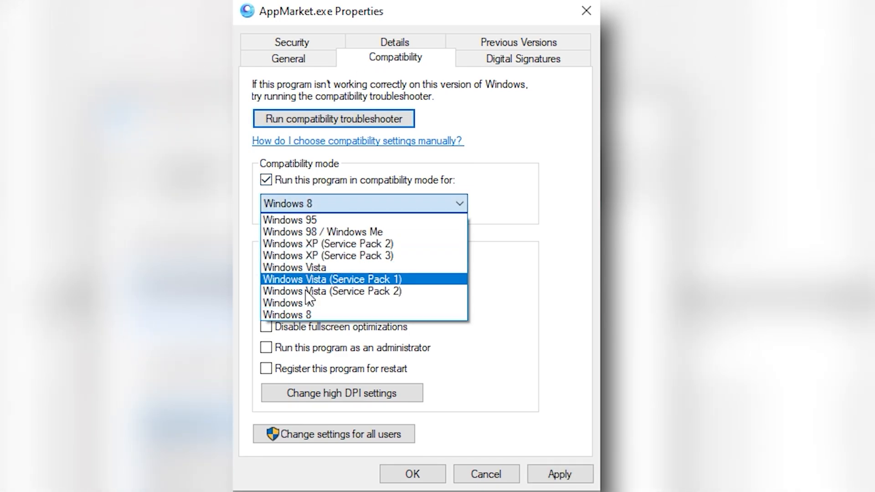
left_click(289, 303)
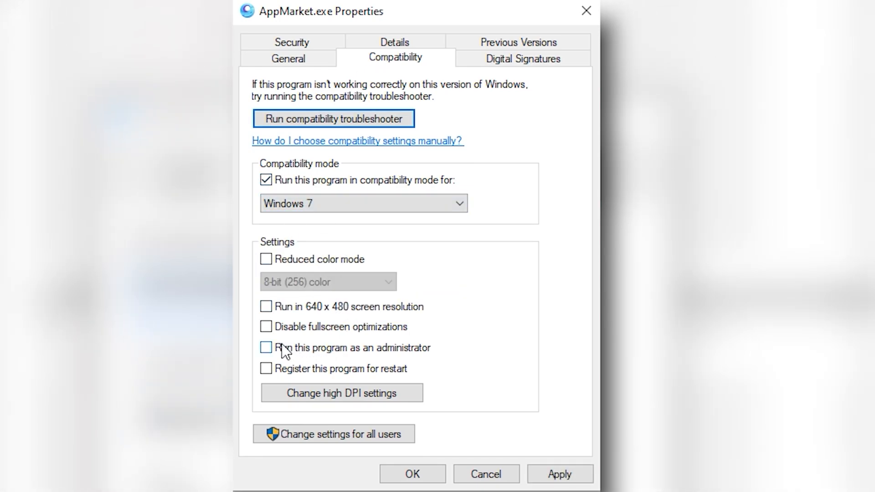
left_click(266, 326)
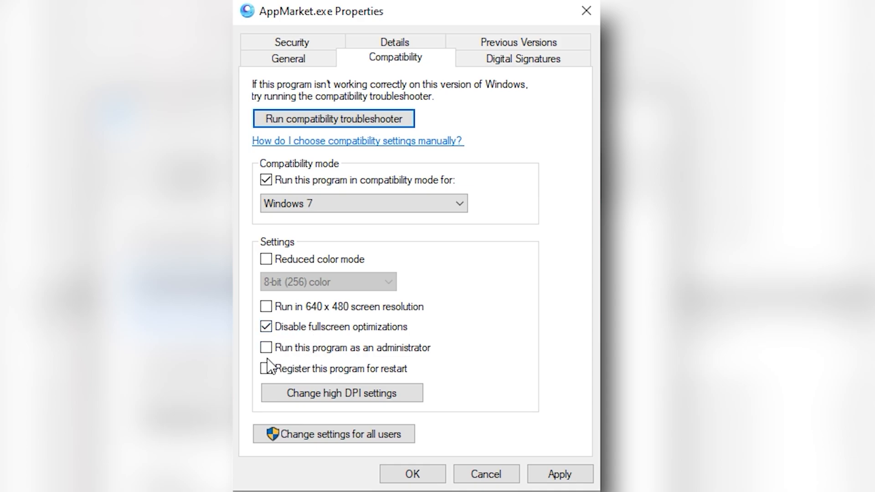
left_click(266, 348)
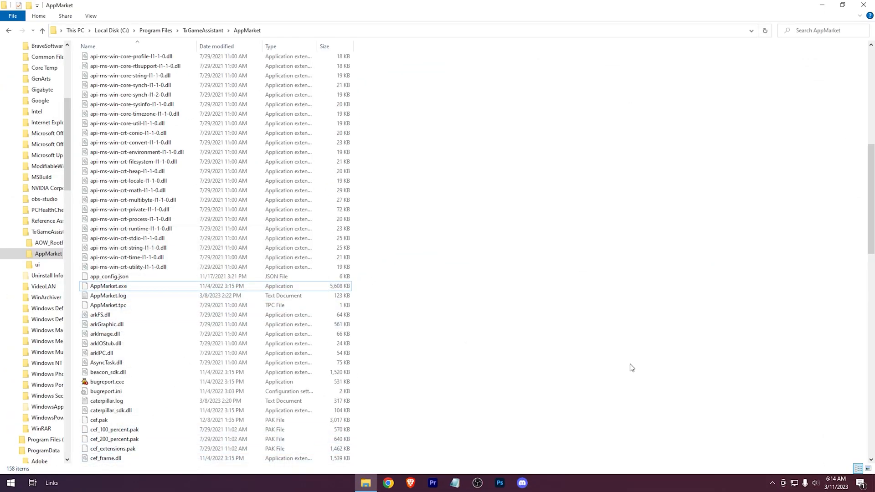
Step: Go up to TxGameAssistant, enter the ui folder, and close AndroidEmulator.exe's properties
left_click(204, 30)
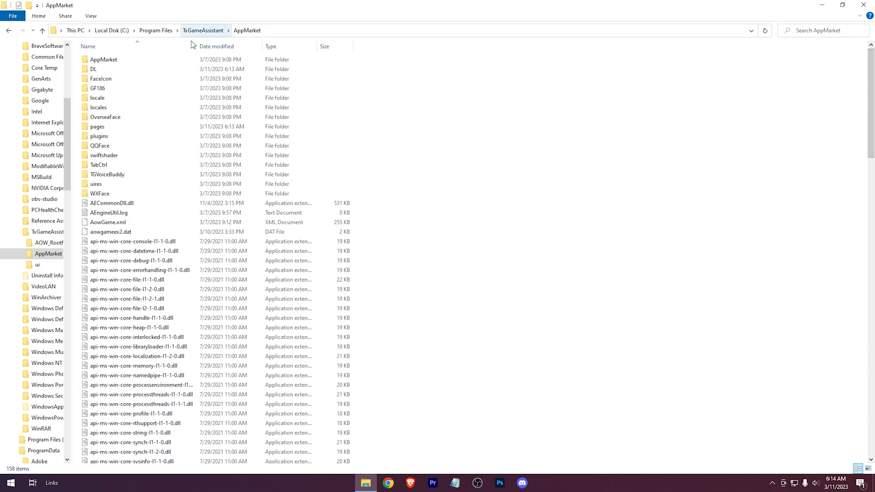
left_click(202, 30)
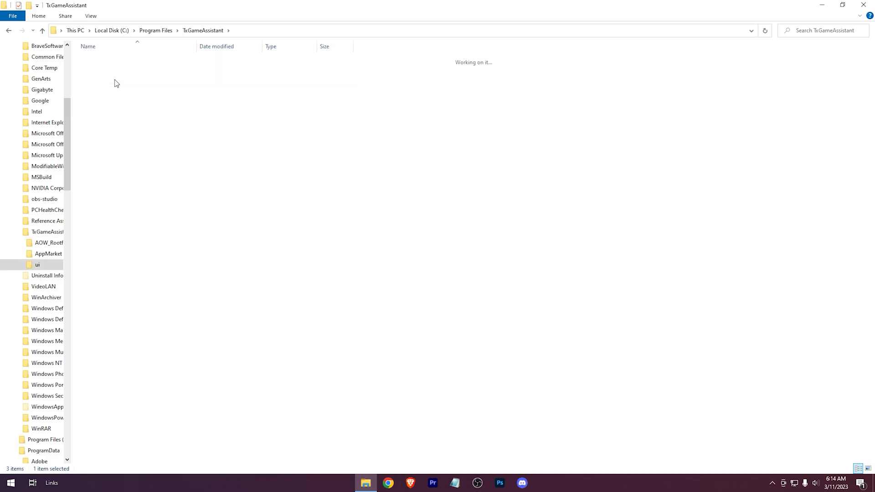
double_click(37, 265)
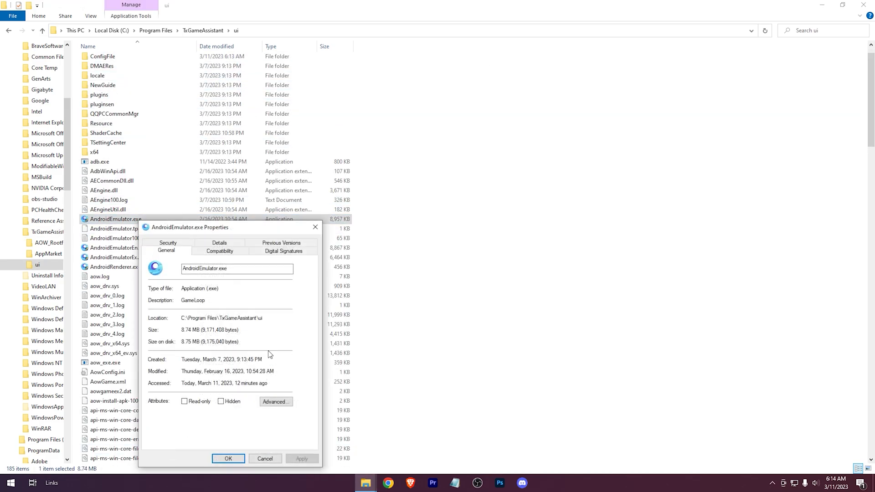
left_click(219, 251)
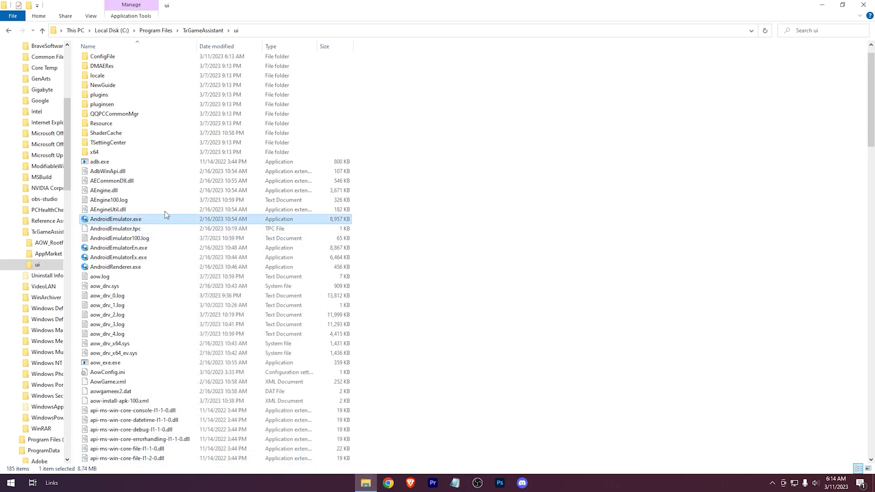
mouse_move(478, 276)
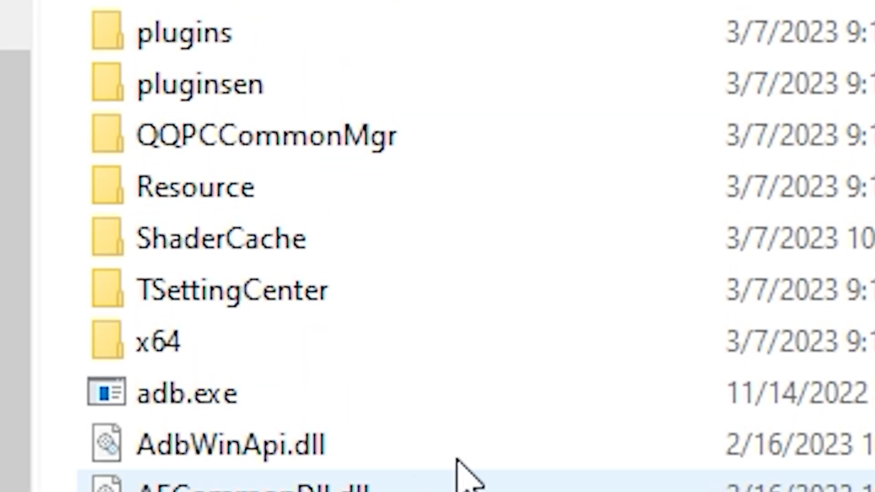
Step: Permanently delete all 1,817 files in ShaderCache, granting administrator permission
left_click(221, 238)
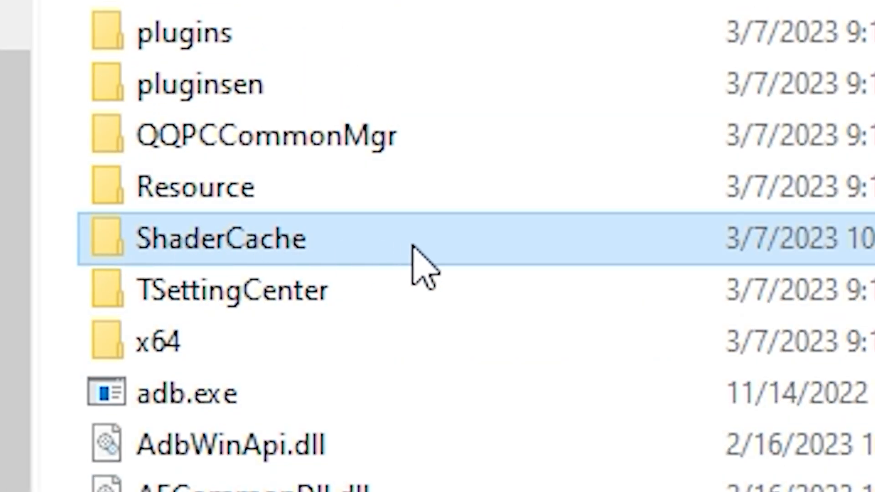
double_click(219, 239)
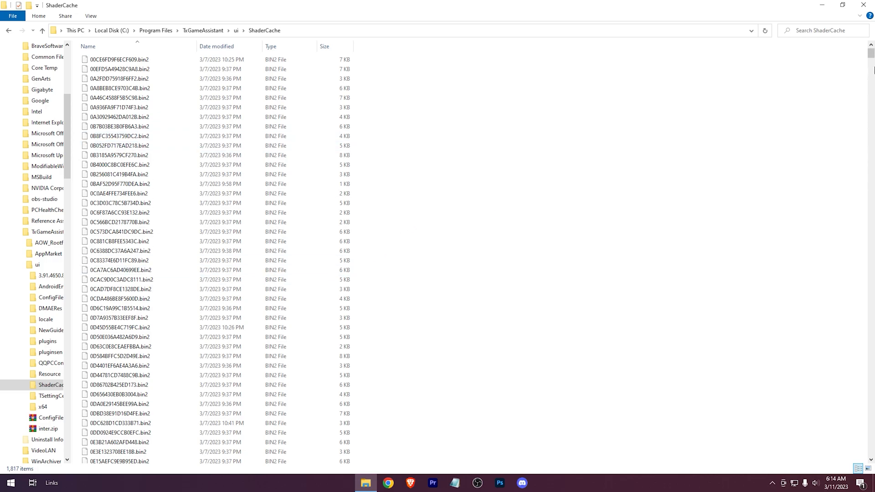
scroll("down", 3)
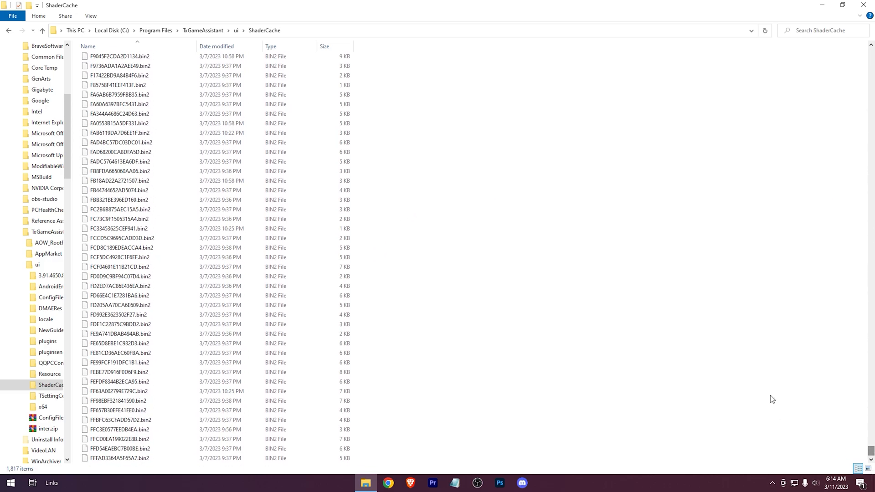
key("ctrl+a")
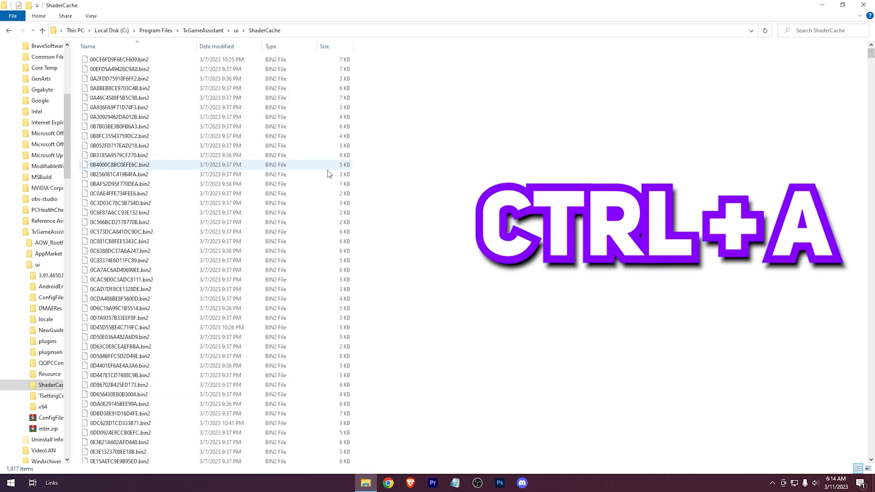
key("ctrl+a")
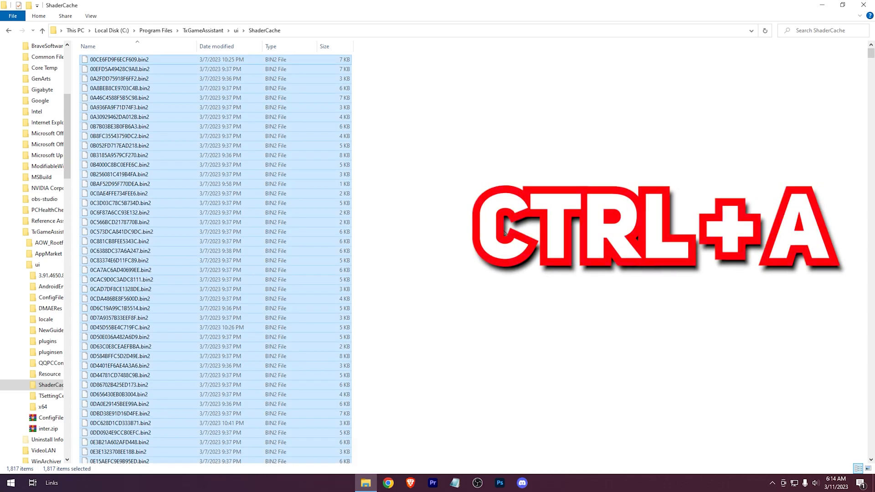
key("shift+delete")
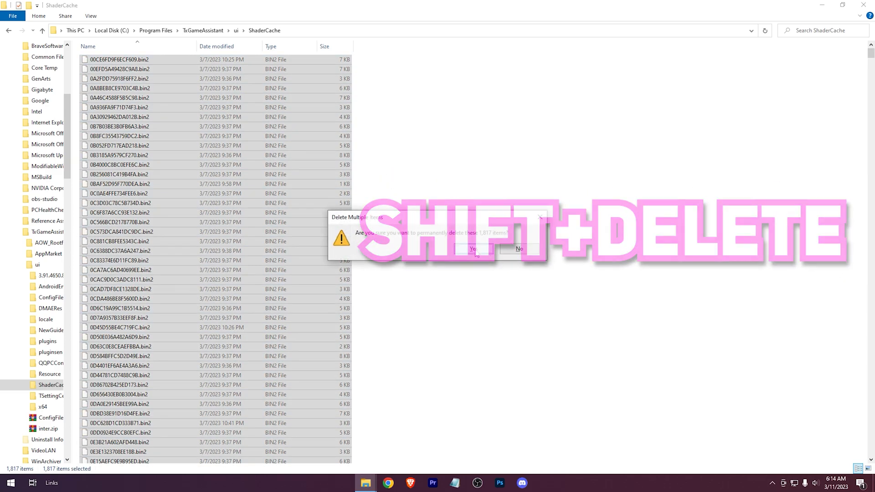
left_click(472, 249)
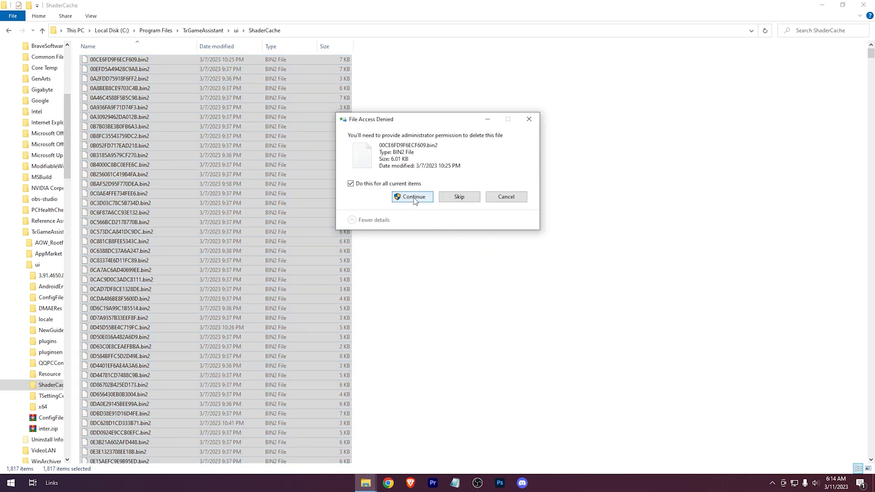
left_click(412, 197)
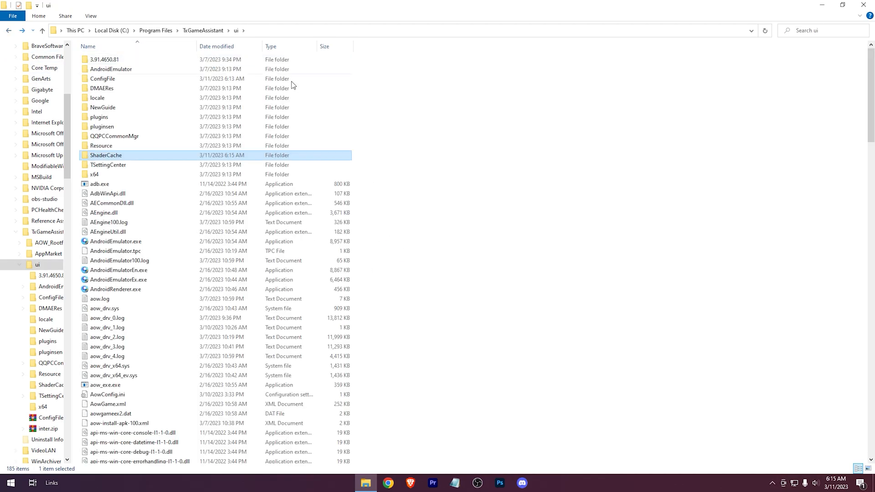
Step: Copy the TxGameAssistant ui folder path from File Explorer's address bar
left_click(468, 185)
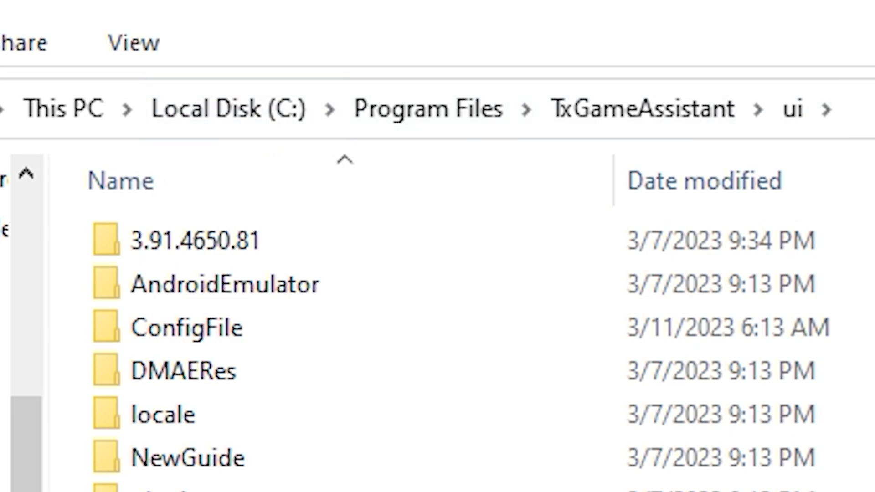
right_click(195, 109)
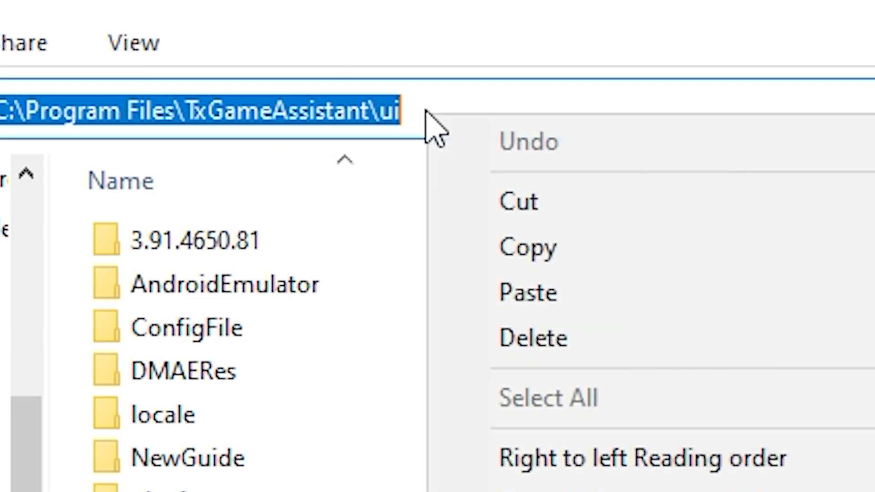
left_click(527, 246)
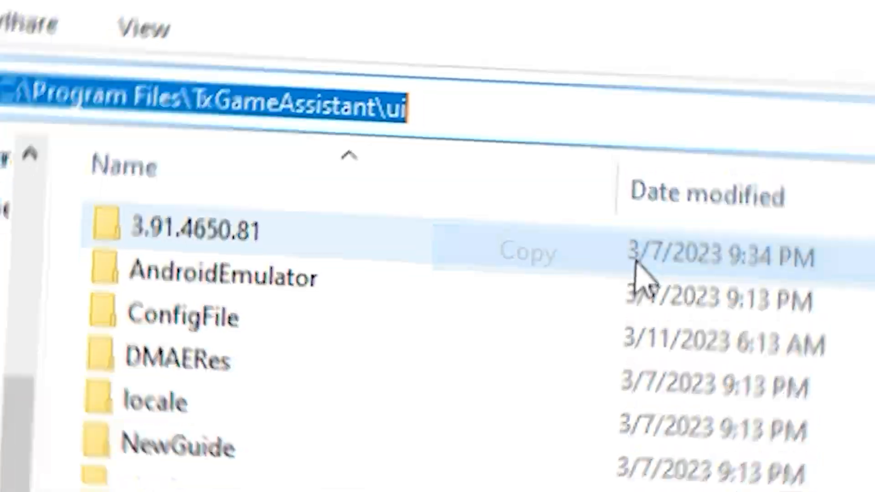
left_click(10, 482)
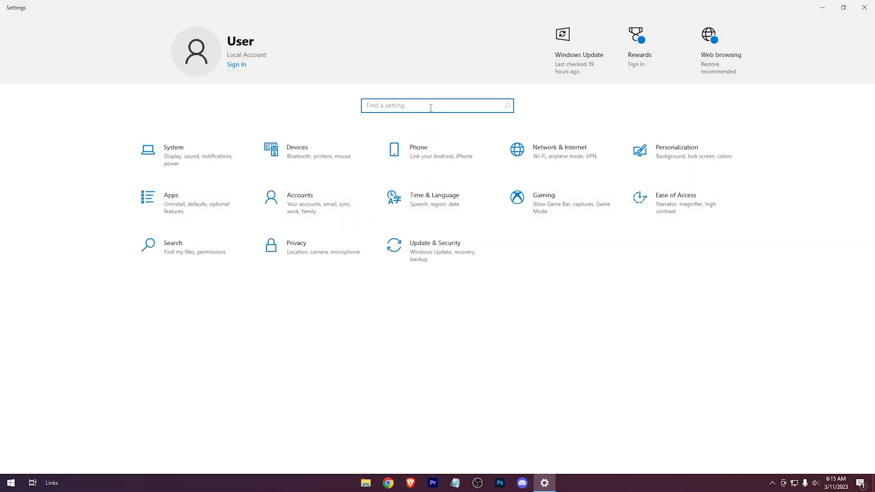
Step: Search 'gra' in Settings and go to the Graphics settings page
type("graphi")
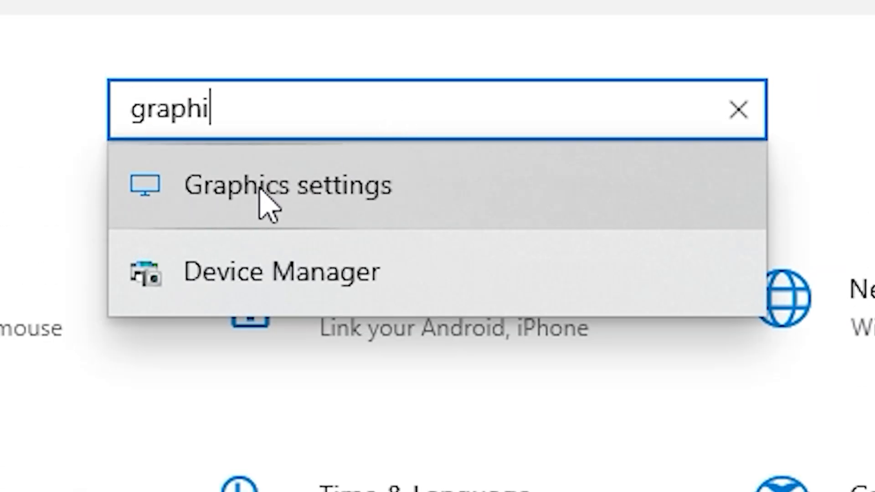
left_click(287, 185)
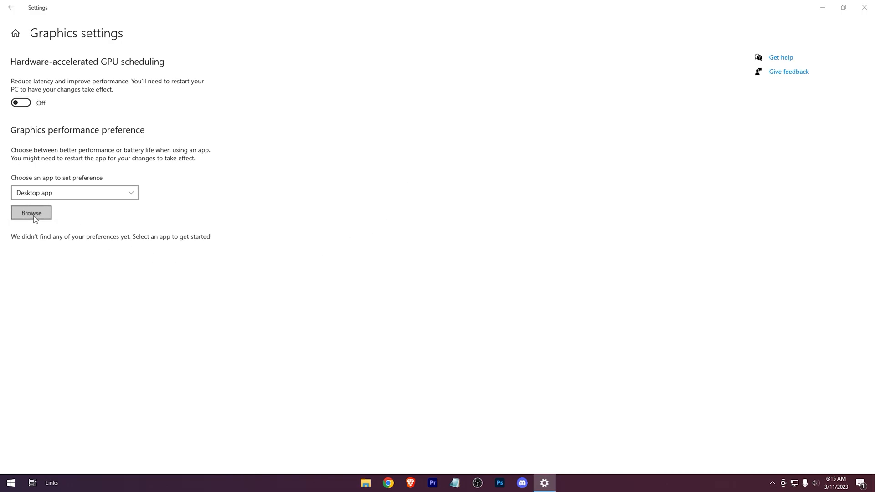
Step: Browse to the pasted ui folder and add AndroidEmulator.exe to the preference list
left_click(32, 212)
type("C:\\Program Files\\TxGameAssistant\\ui")
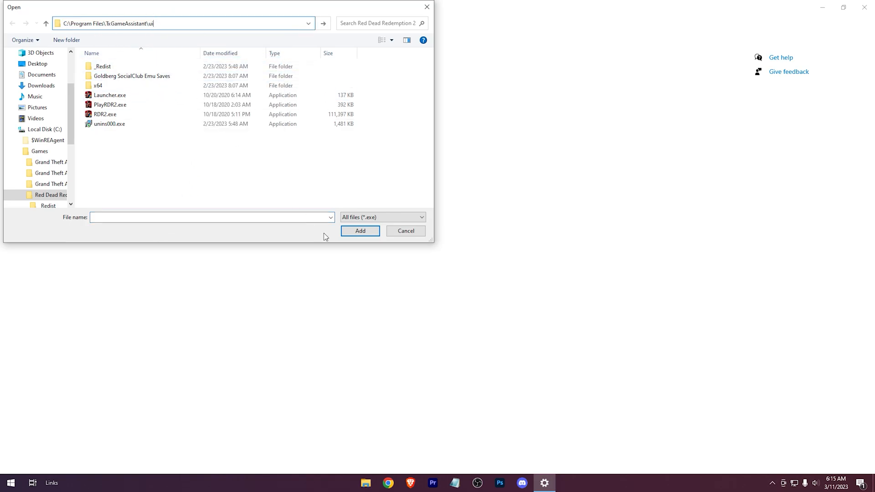
left_click(110, 95)
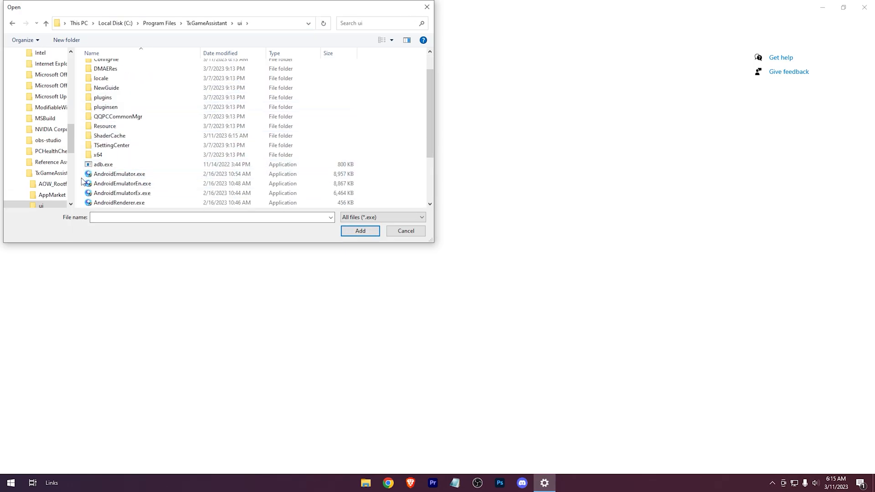
left_click(119, 173)
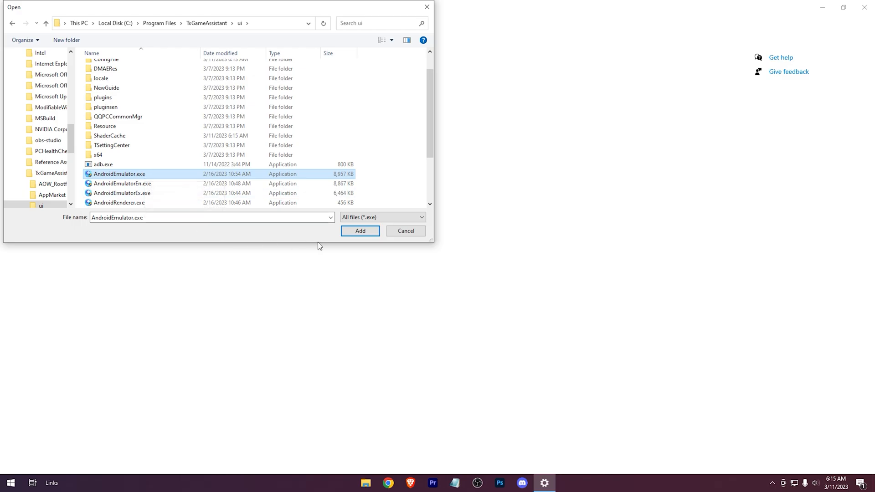
left_click(360, 231)
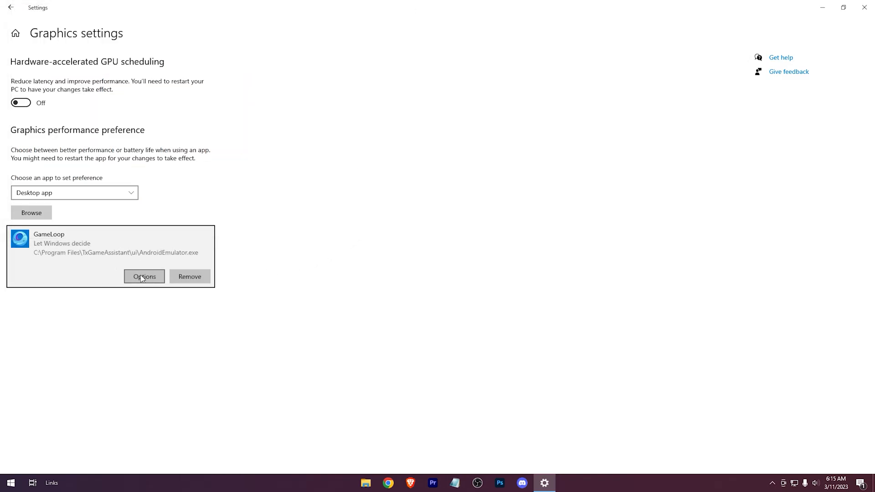
left_click(144, 276)
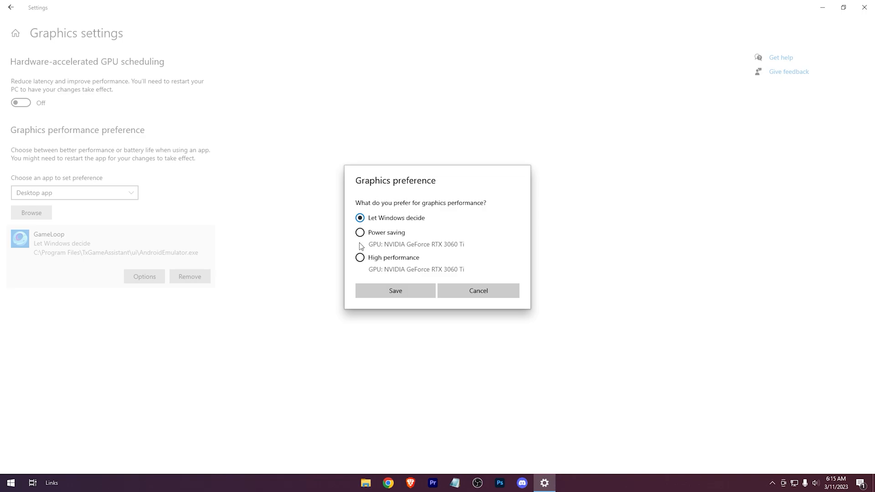
Step: Save High performance for GameLoop, switch GPU scheduling On, and close Settings
left_click(359, 257)
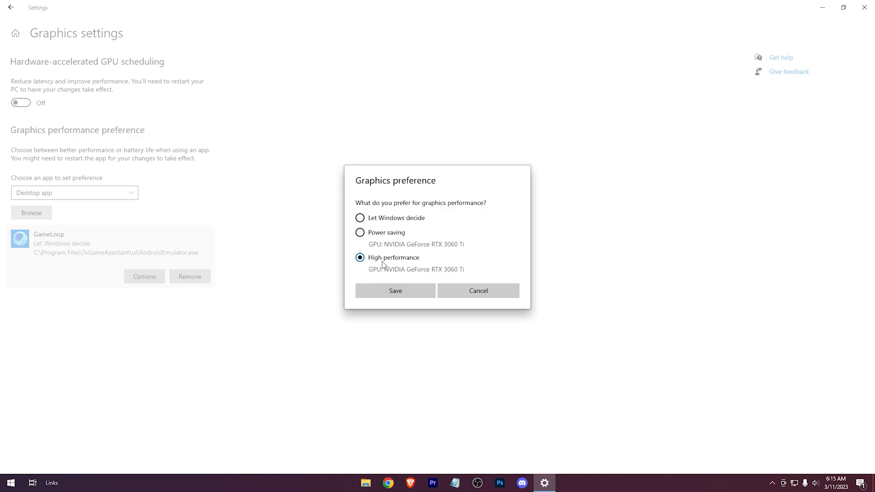
left_click(395, 290)
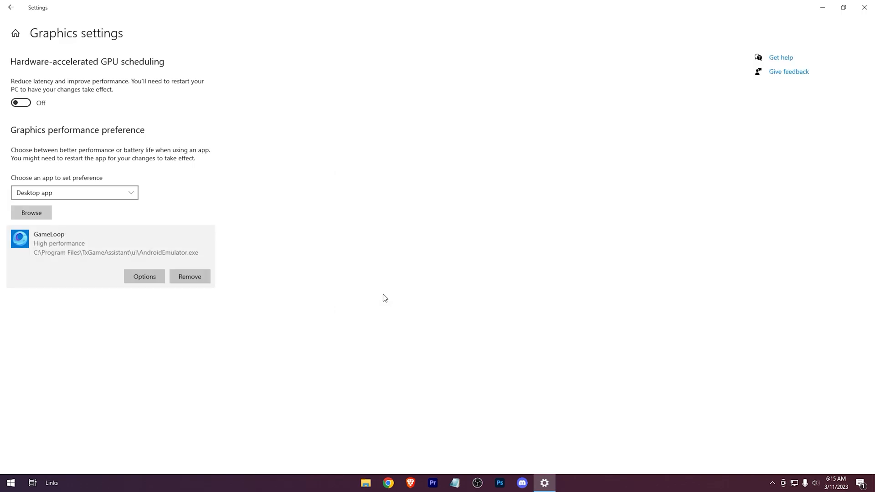
left_click(20, 103)
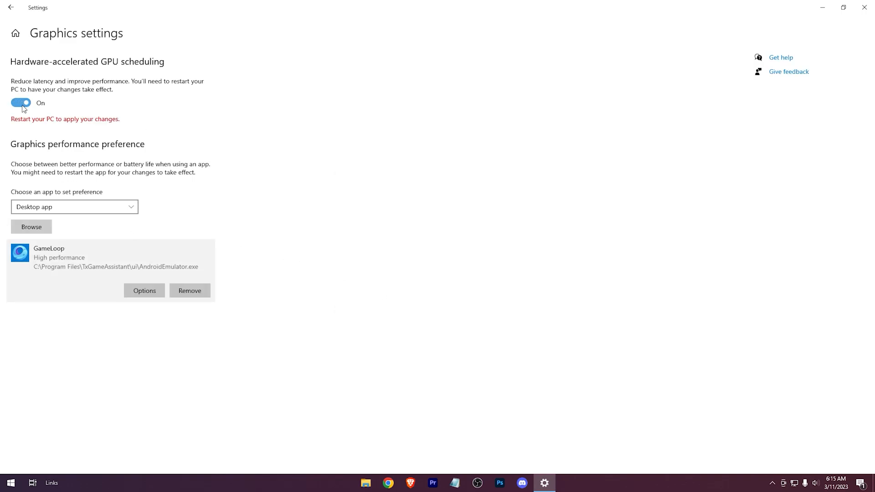
left_click(864, 8)
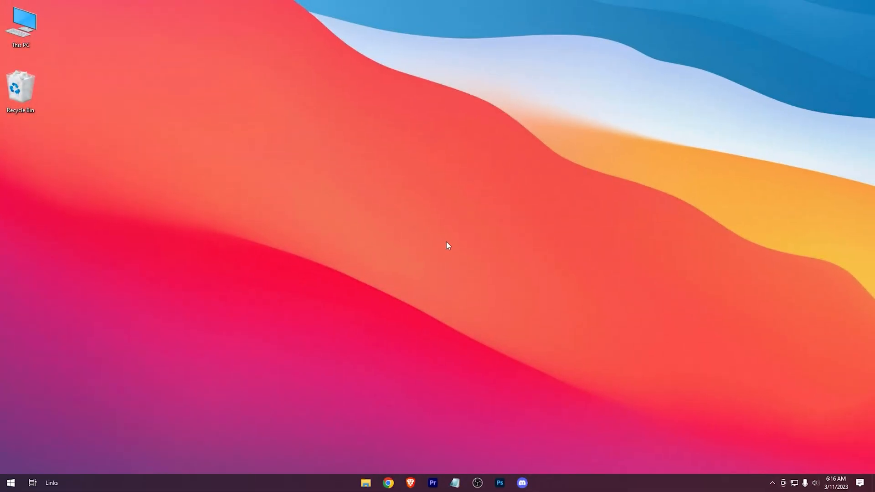
Step: Open the Run dialog and enter 'msconfig' without submitting it
key("win+r")
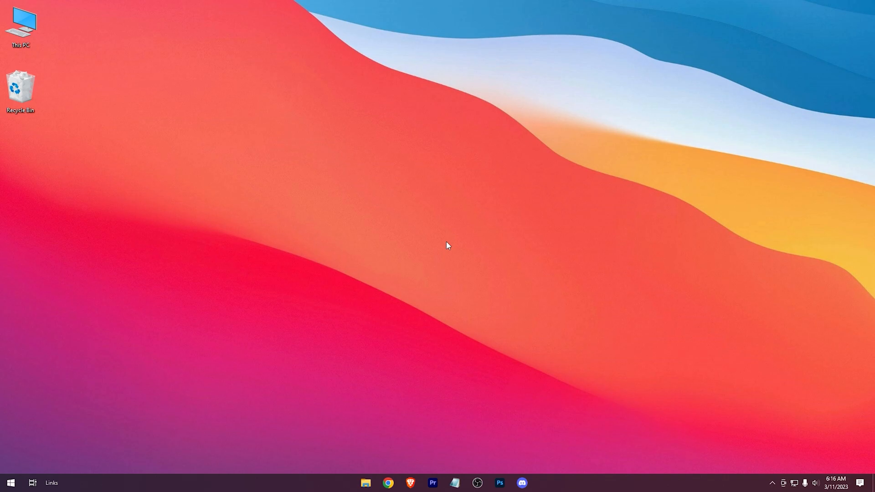
key("Win+r")
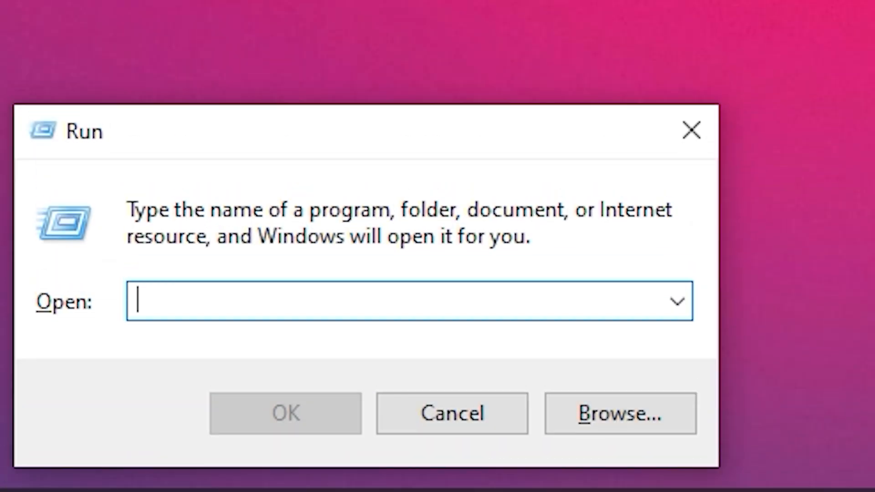
type("msconf")
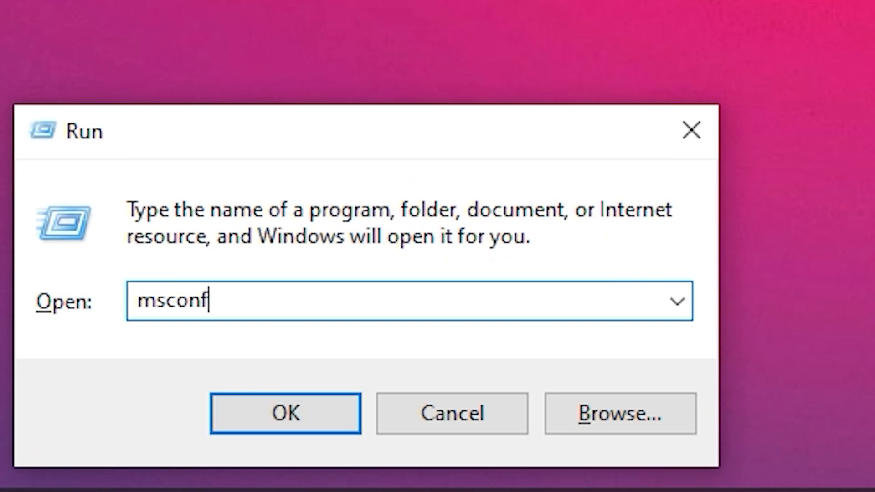
type("ig")
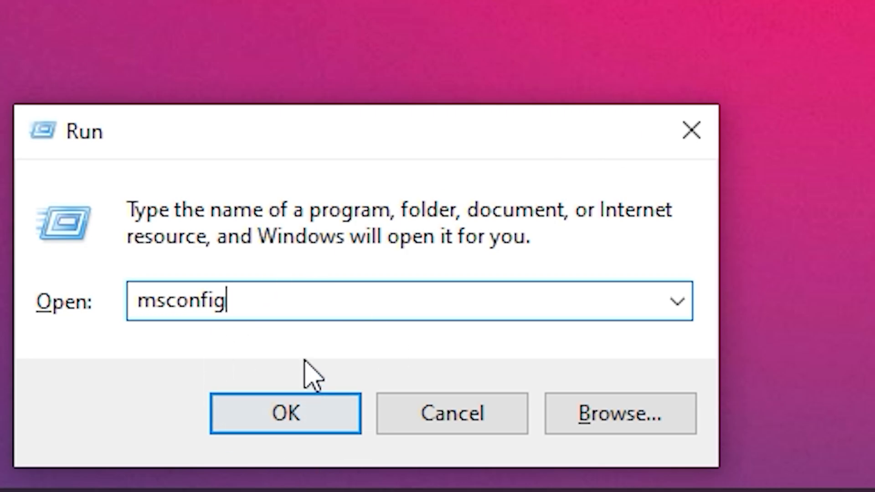
Step: Set the boot processor count to 16 in Advanced boot options and close System Configuration
left_click(286, 413)
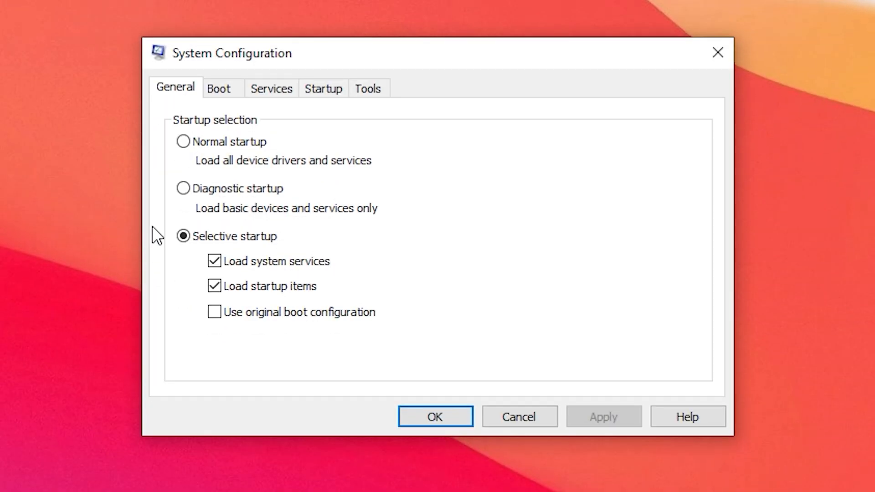
left_click(219, 88)
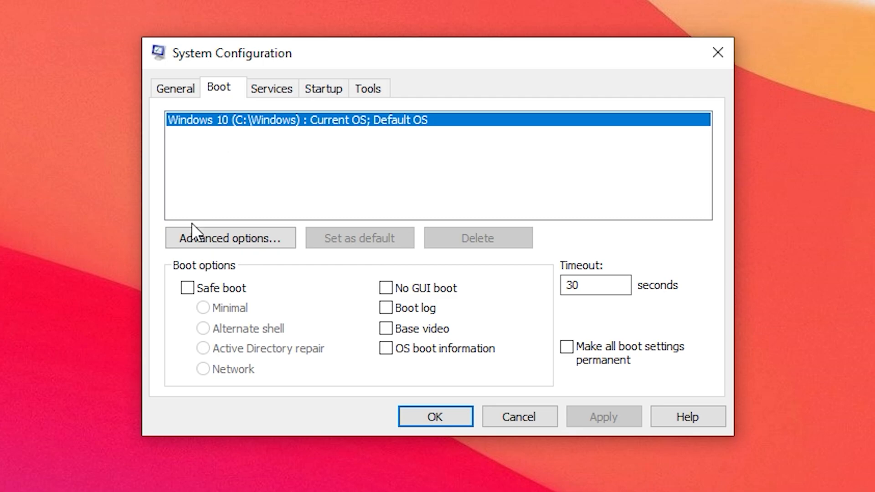
left_click(229, 238)
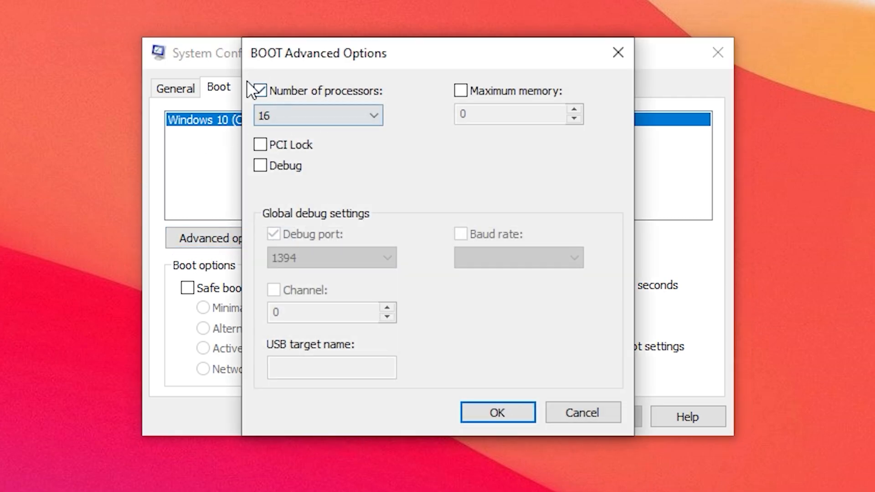
left_click(318, 115)
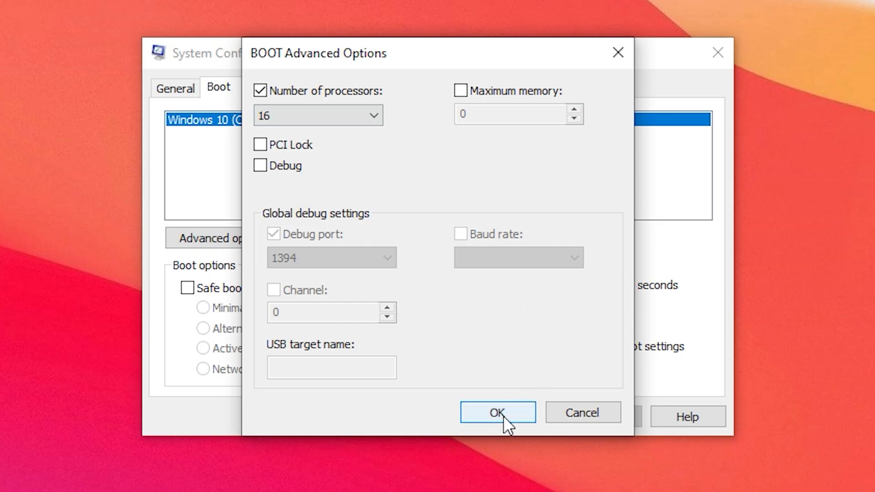
left_click(496, 413)
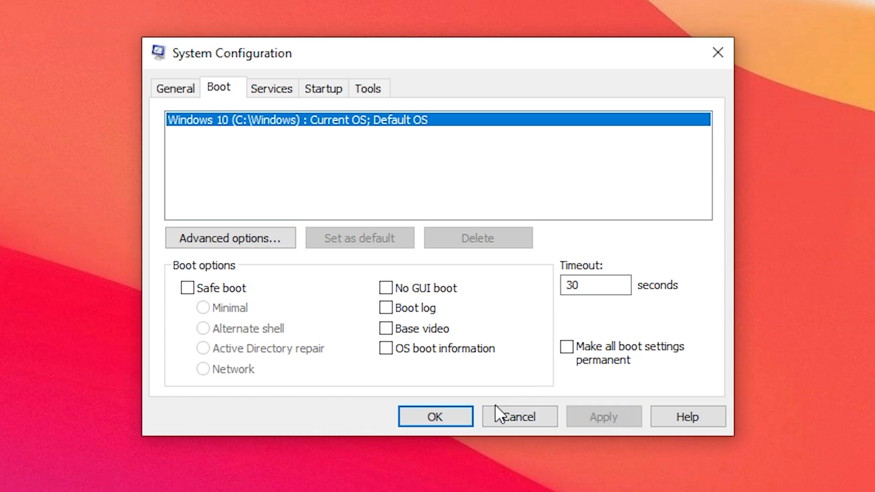
left_click(434, 416)
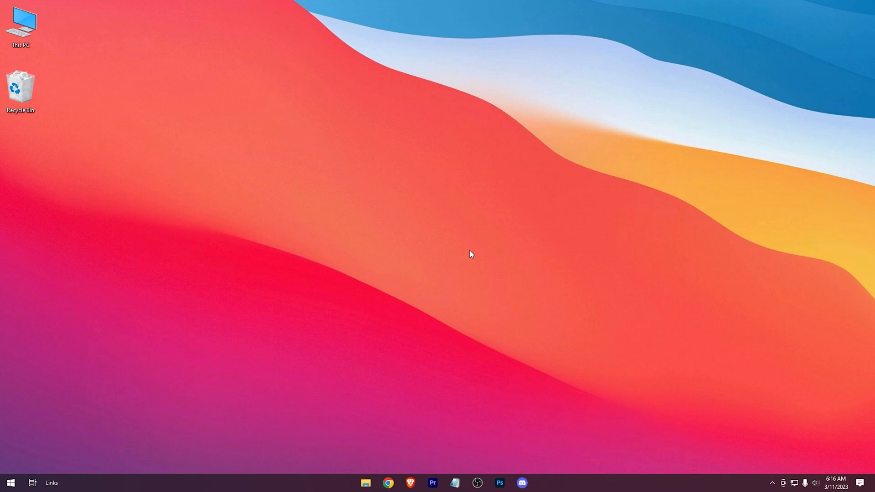
Step: Launch GameLoop and open Settings from its top-right menu
left_click(544, 483)
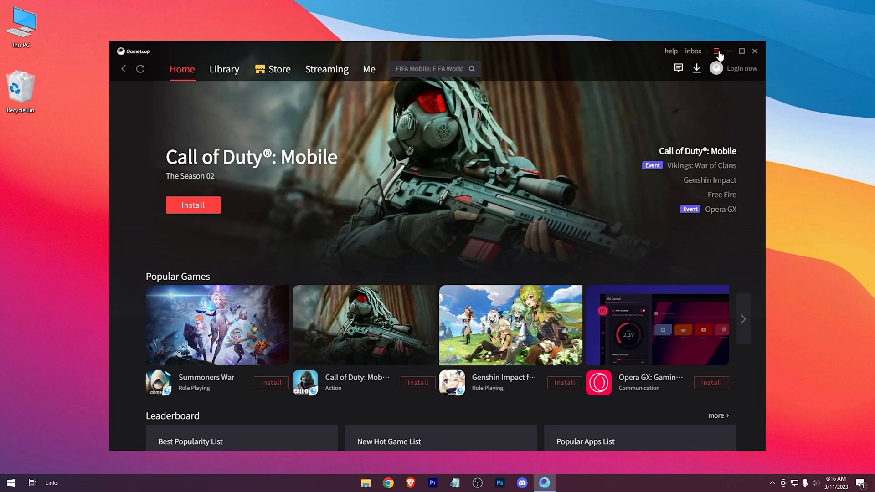
left_click(715, 50)
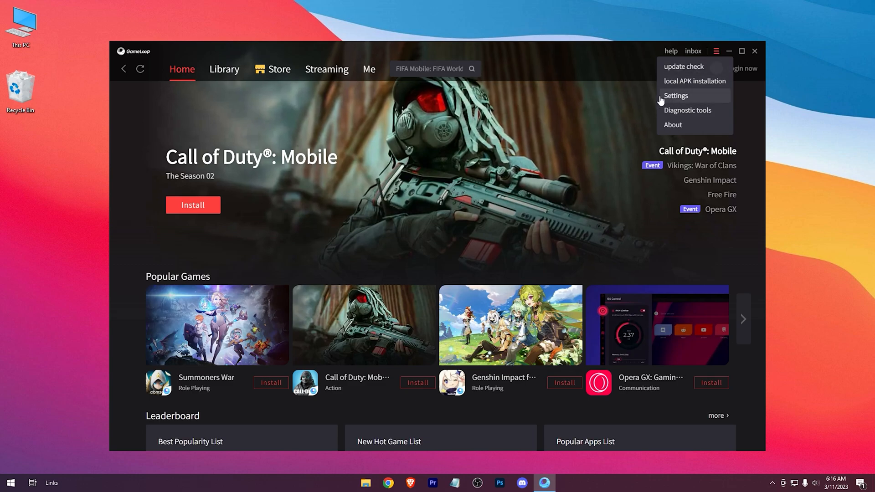
left_click(675, 96)
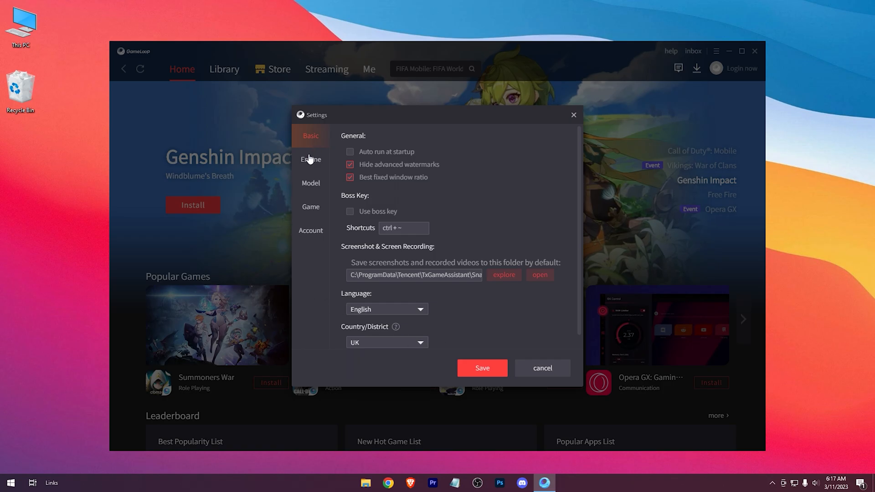
Step: On the Engine tab, disable both rendering caches, keep discrete GPU priority, and select DirectX+
left_click(310, 160)
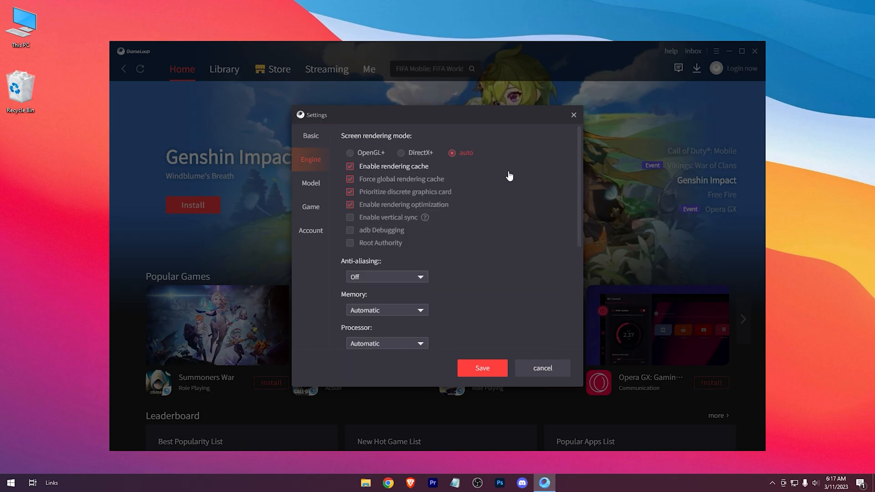
left_click(349, 166)
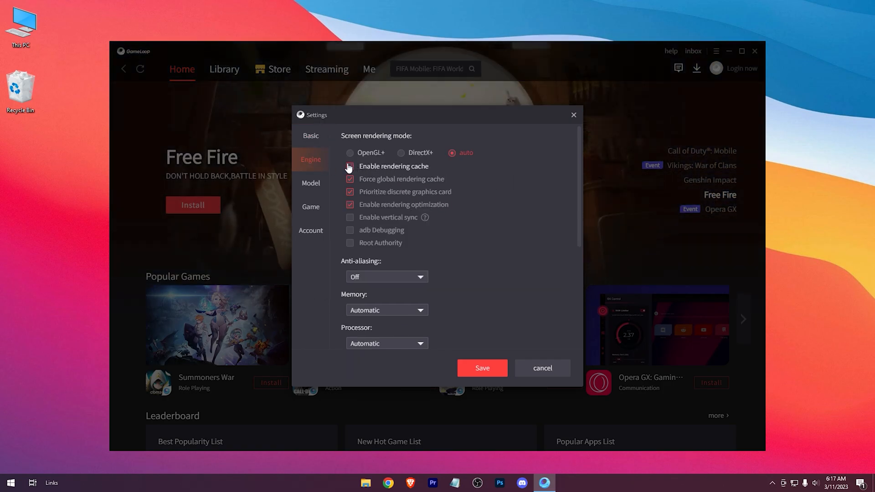
left_click(350, 166)
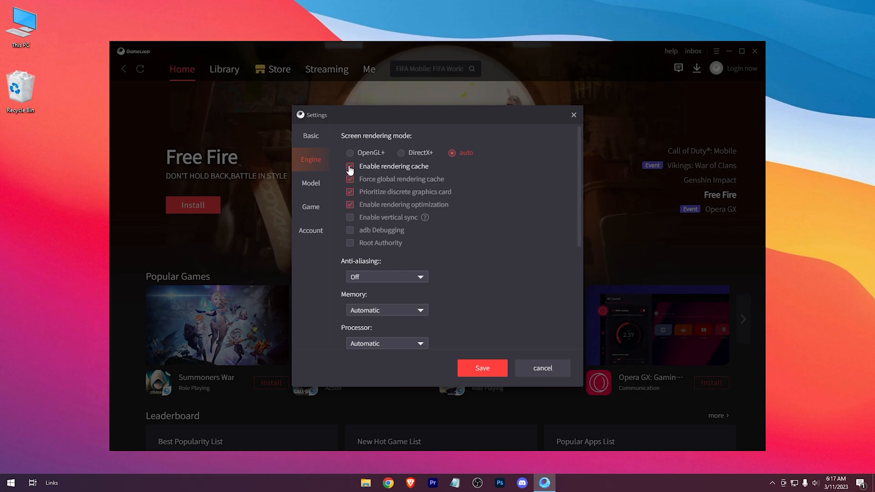
left_click(350, 166)
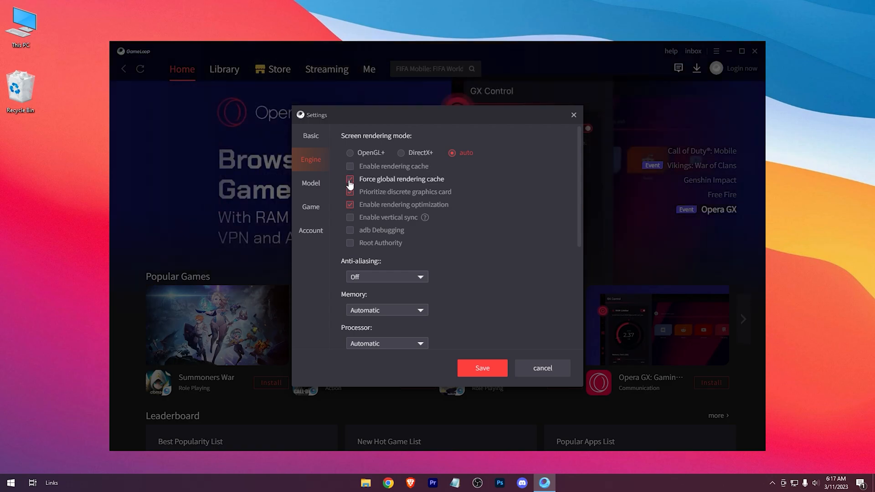
left_click(349, 178)
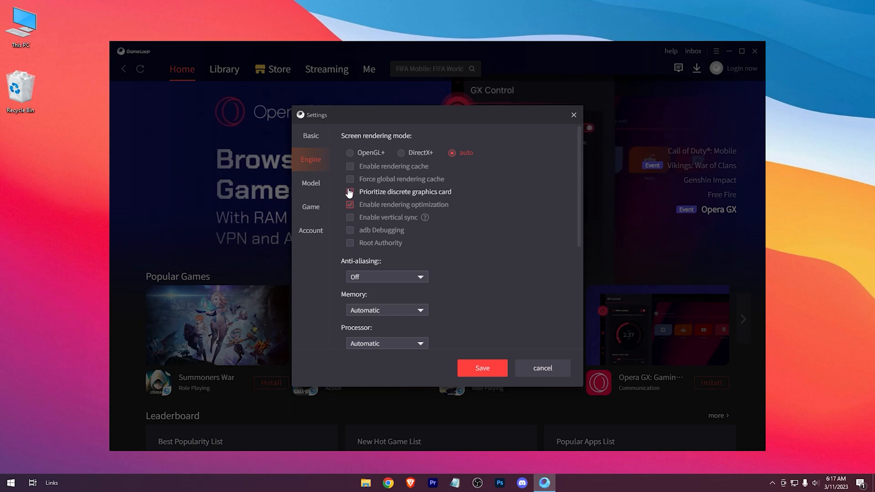
left_click(350, 192)
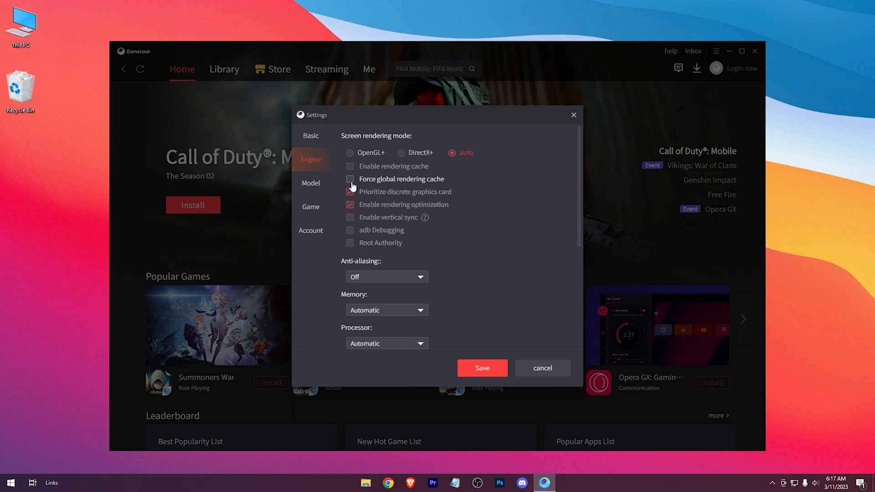
left_click(350, 192)
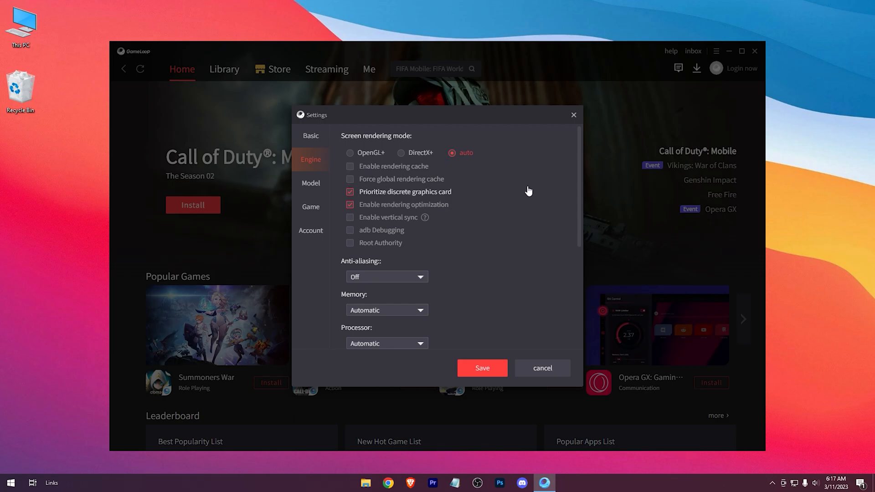
left_click(400, 153)
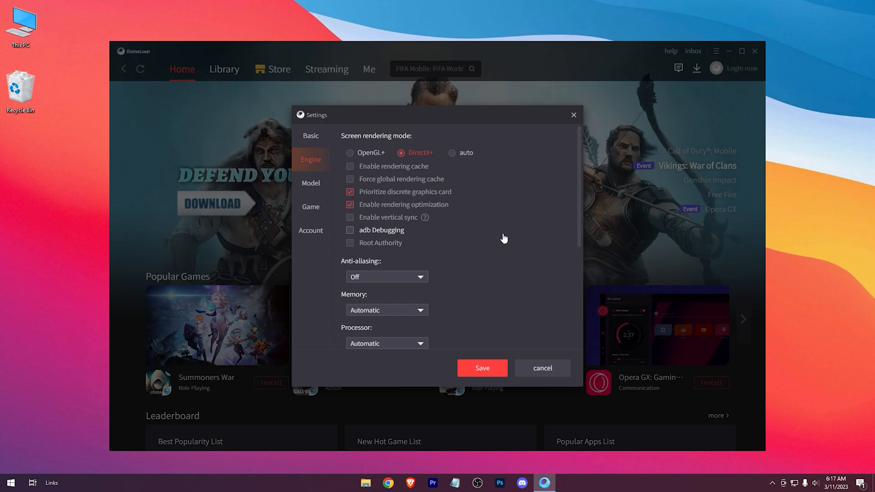
scroll("down", 3)
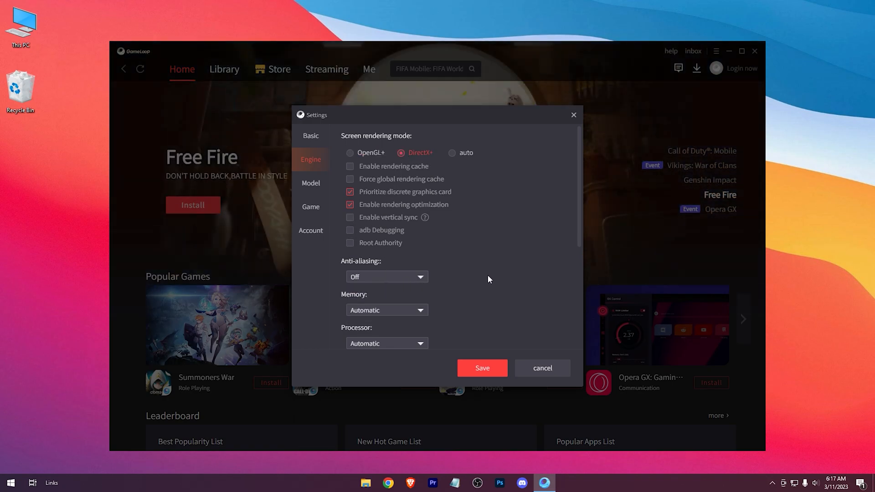
Step: Allocate 8192M of memory and 8 processor cores to the emulator
scroll("down", 3)
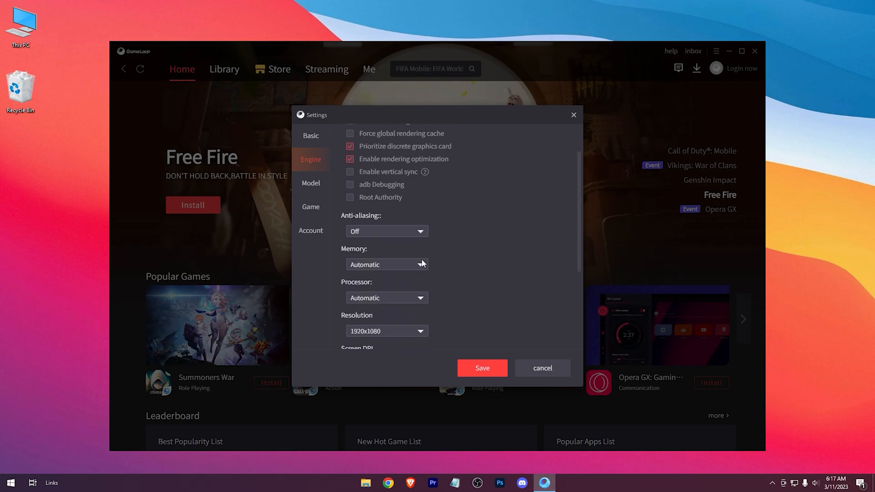
left_click(385, 264)
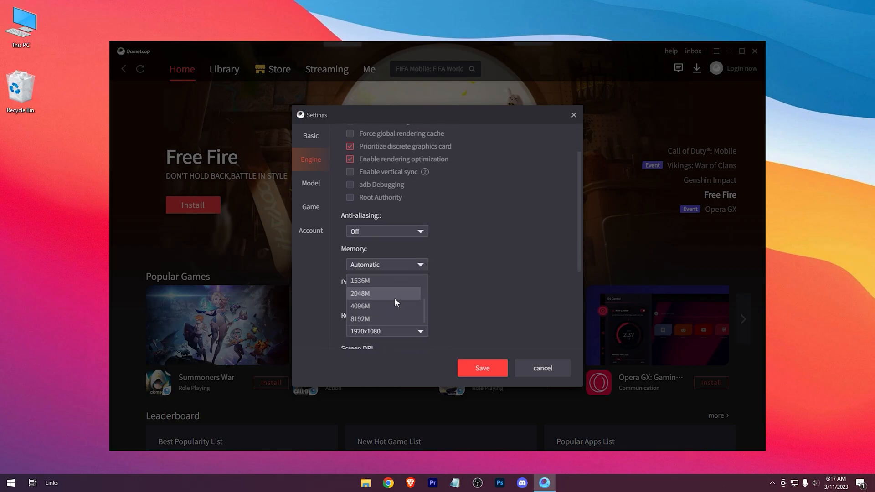
left_click(360, 319)
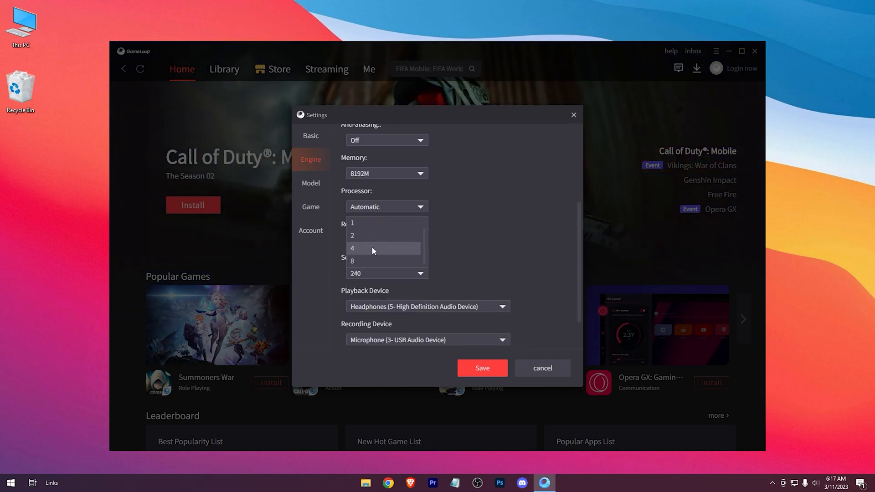
left_click(352, 261)
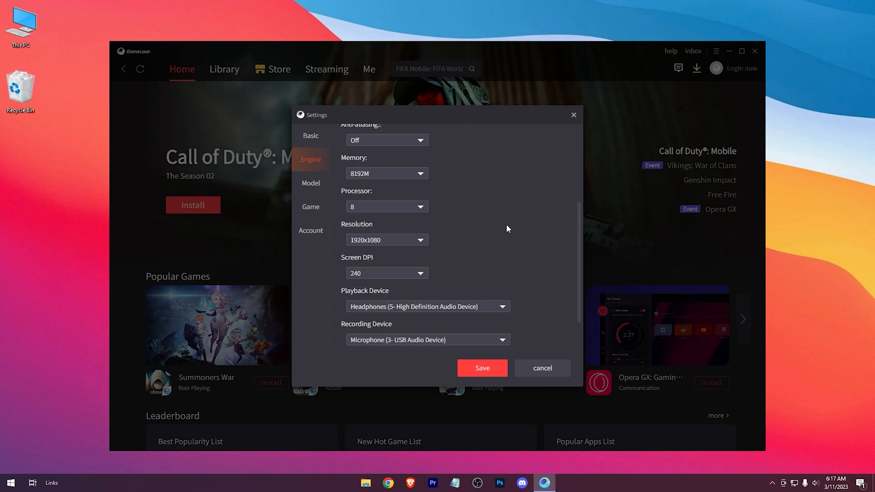
Step: Set a custom 800×600 emulator resolution
left_click(386, 240)
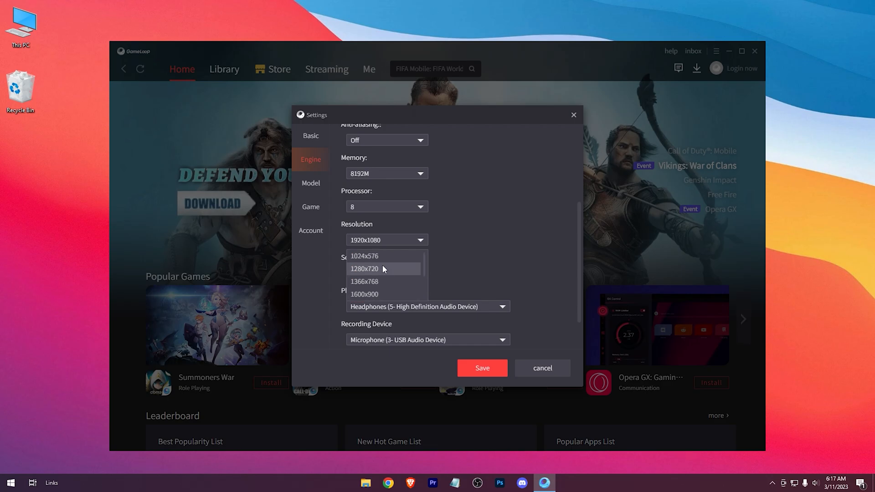
left_click(364, 256)
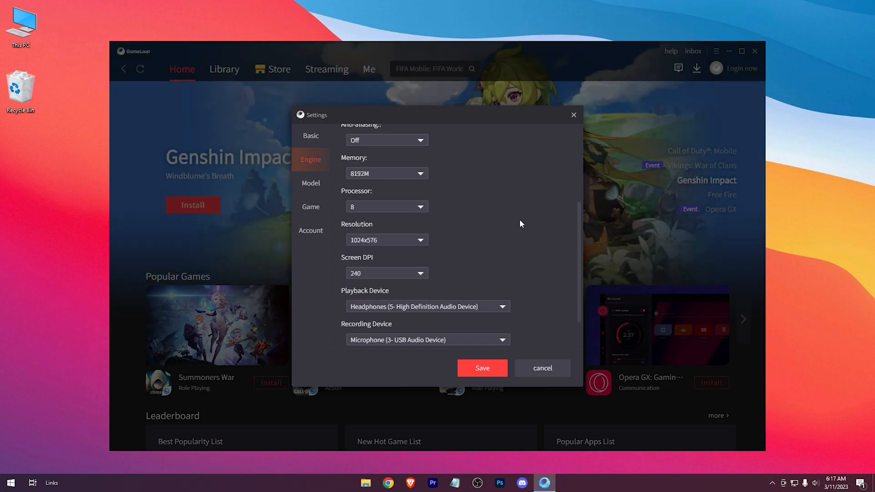
scroll("down", 3)
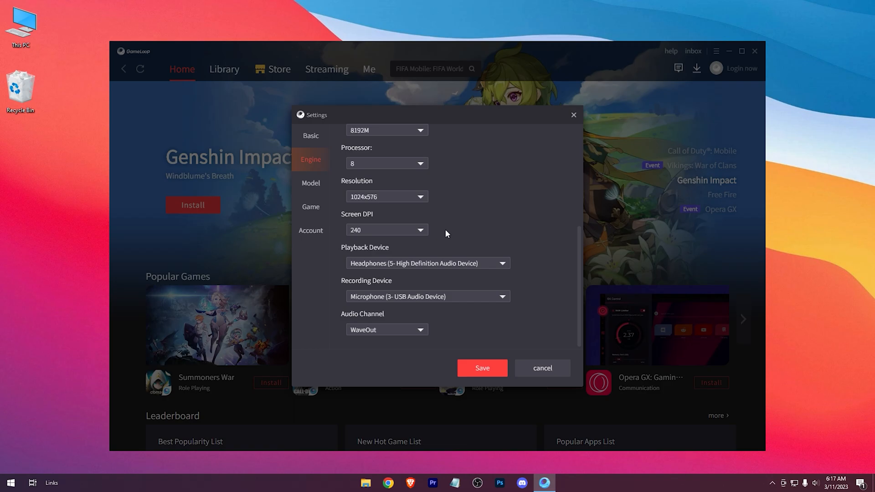
mouse_move(559, 236)
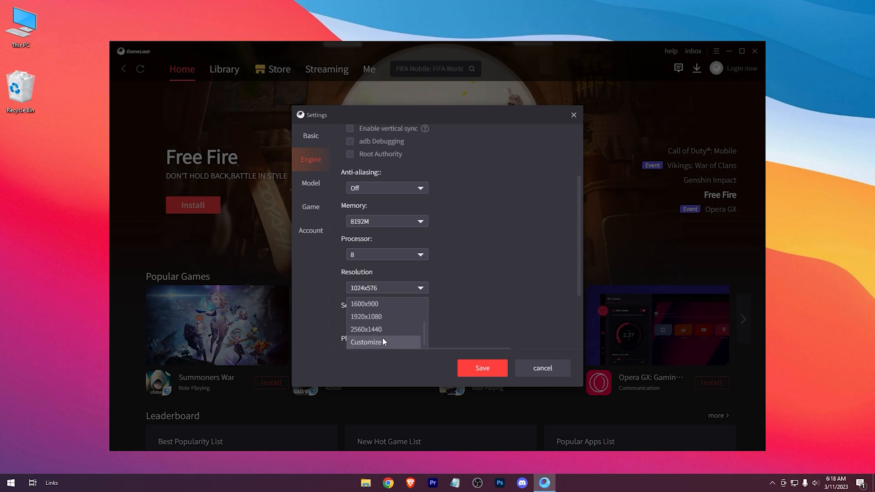
left_click(366, 342)
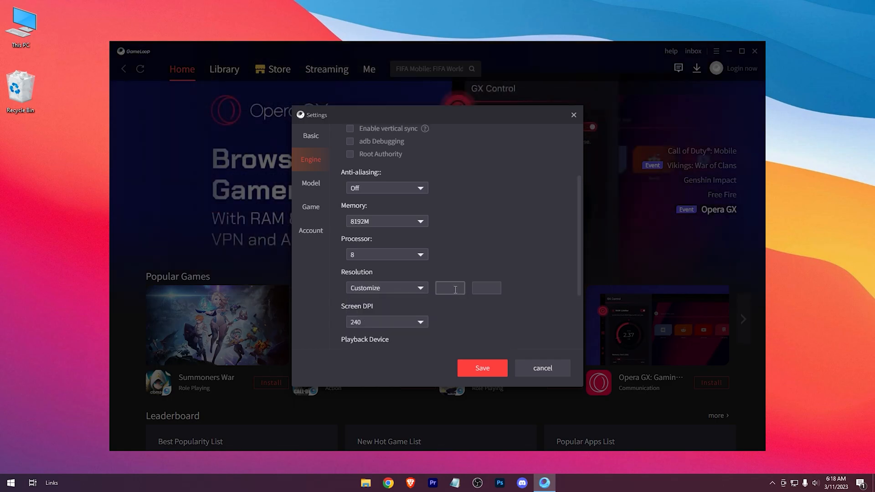
left_click(449, 287)
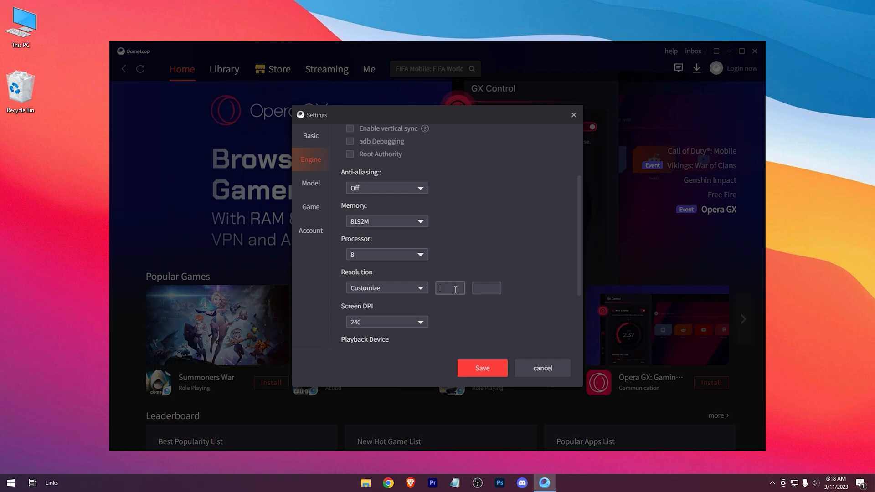
type("800")
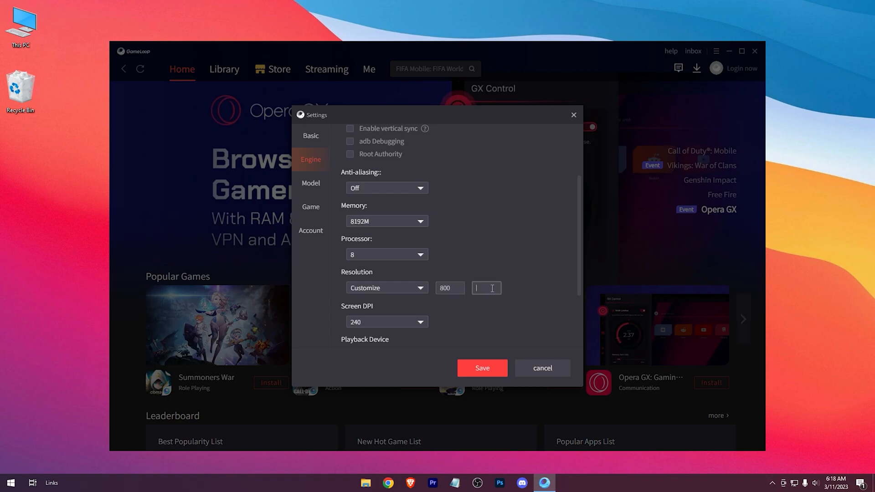
type("600")
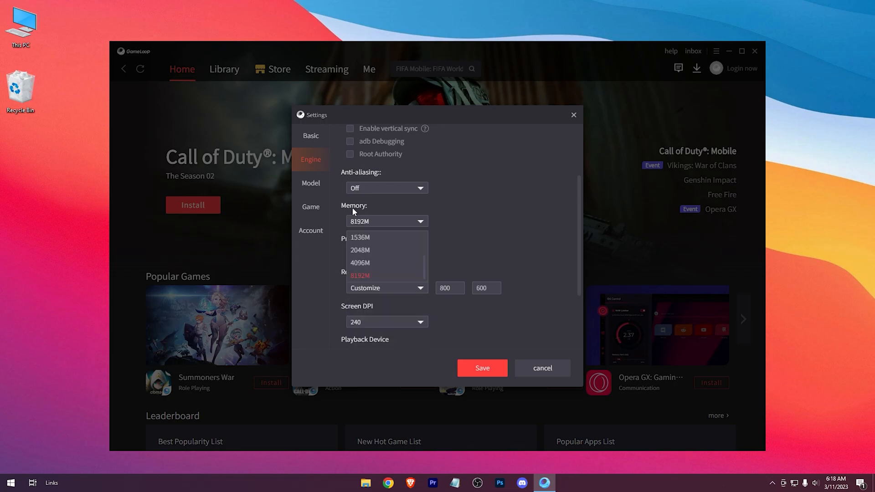
left_click(310, 183)
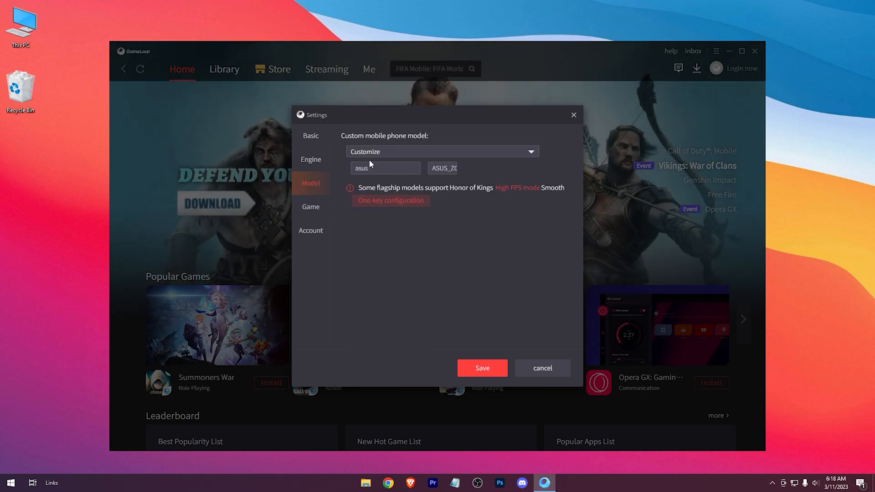
Step: On the PUBG MOBILE Game tab, choose SD 720P, Smooth graphics quality, and 90 FPS
left_click(310, 207)
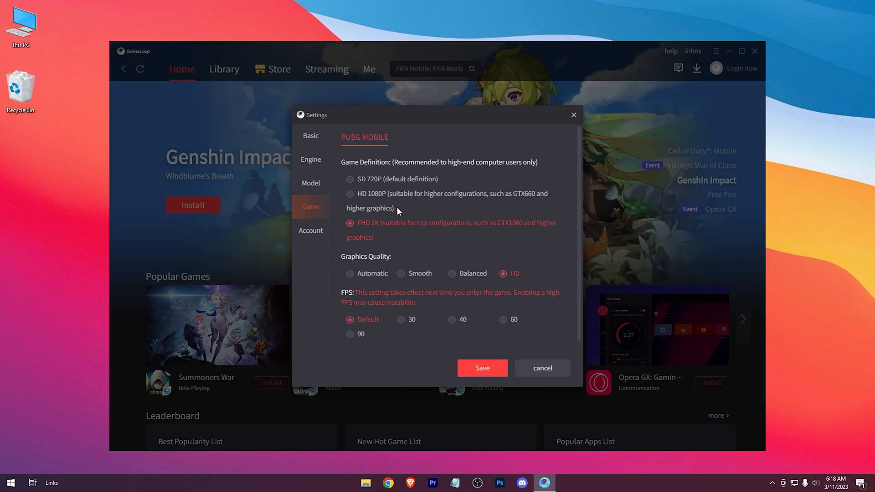
left_click(350, 178)
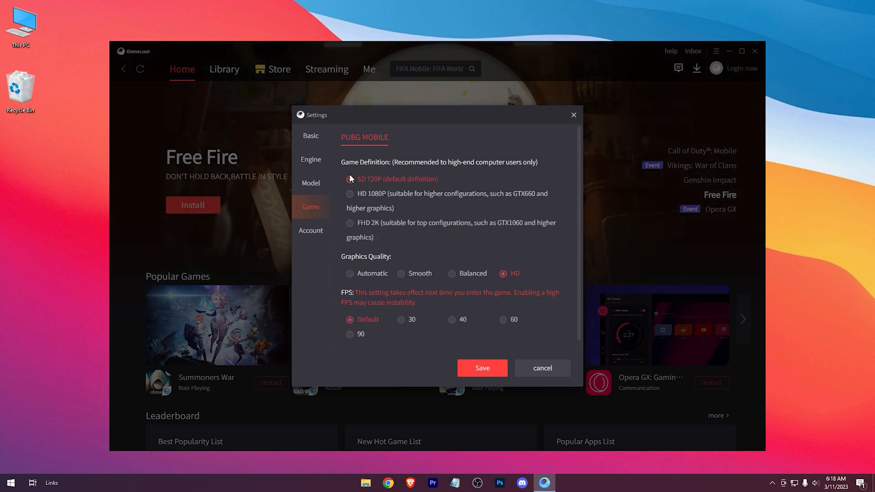
left_click(349, 179)
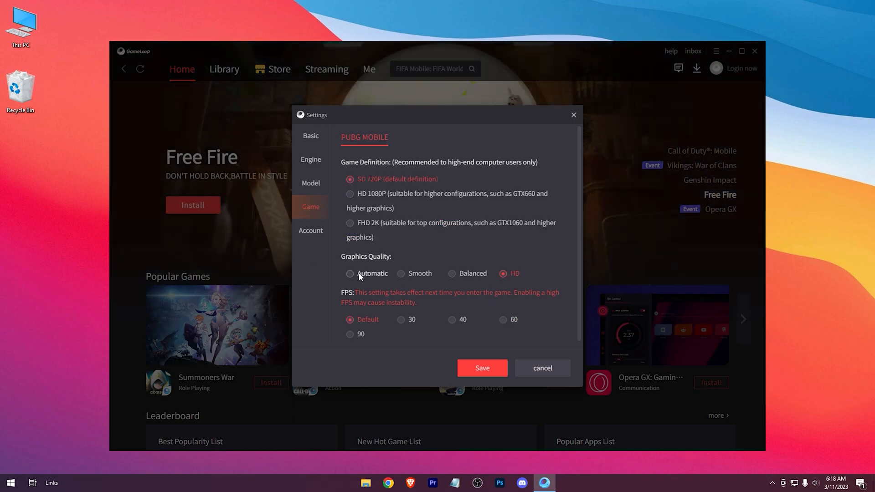
left_click(401, 274)
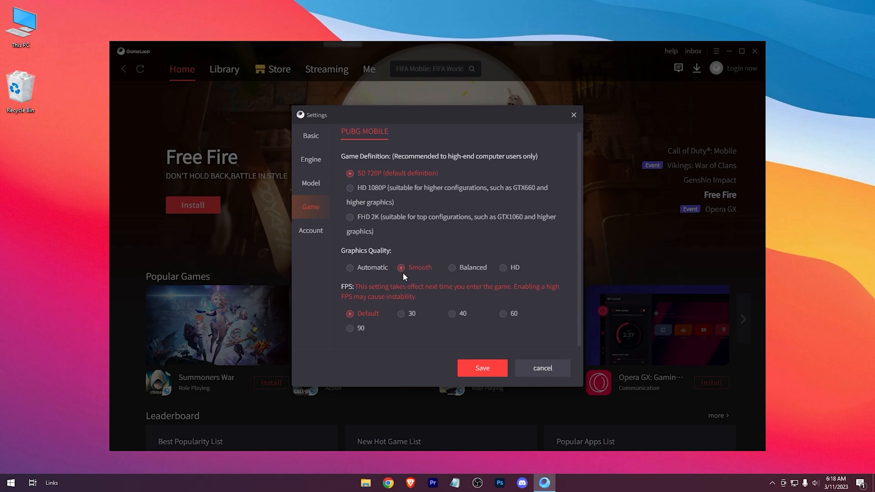
left_click(350, 328)
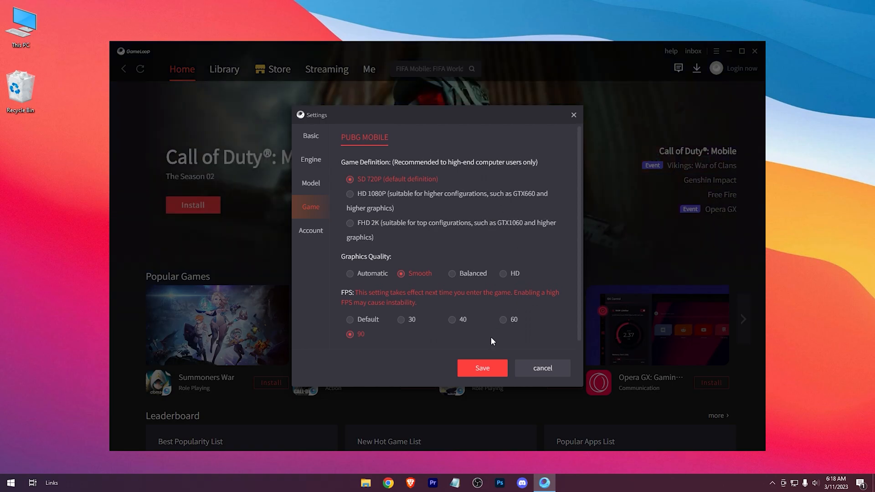
mouse_move(508, 326)
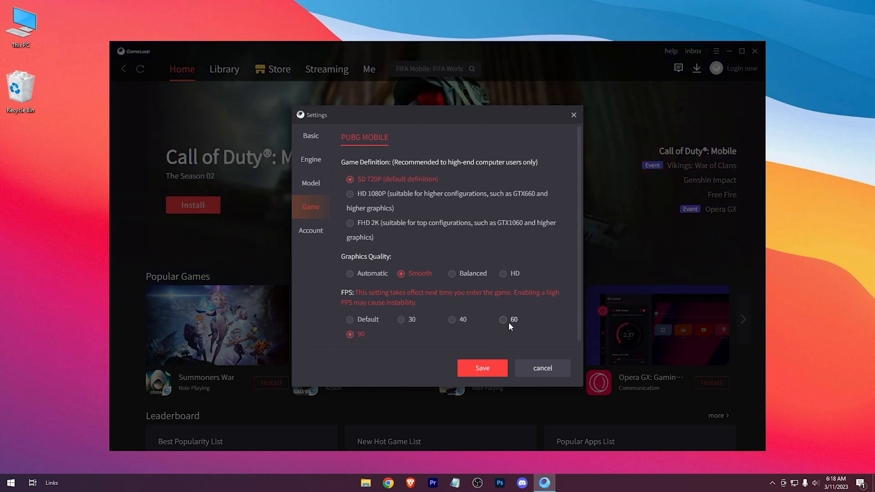
Step: Return to GameLoop's Engine tab and tick Enable vertical sync
left_click(310, 135)
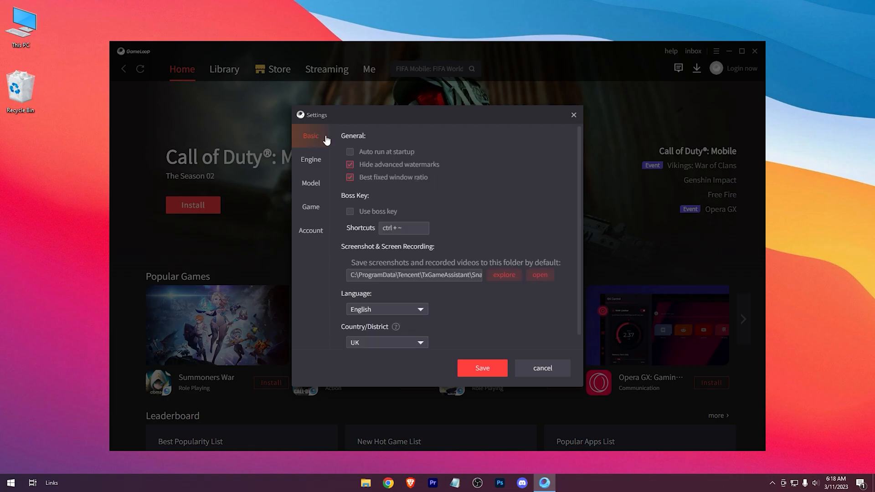
left_click(311, 159)
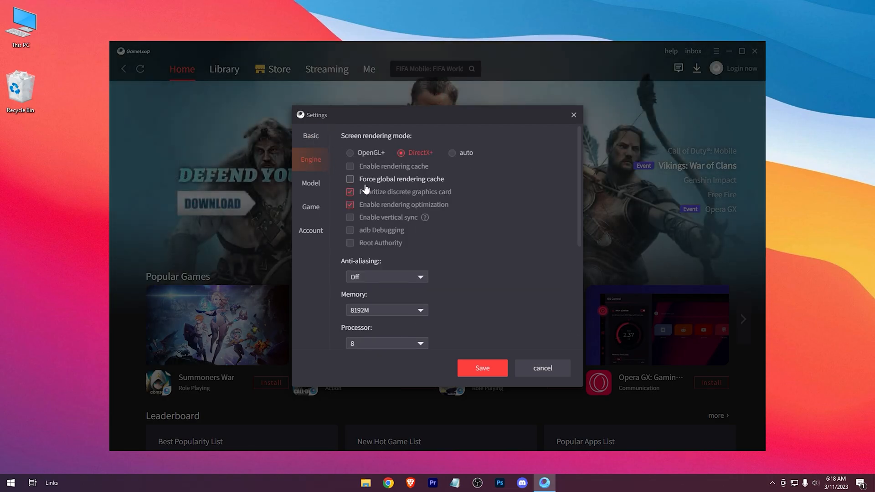
left_click(350, 217)
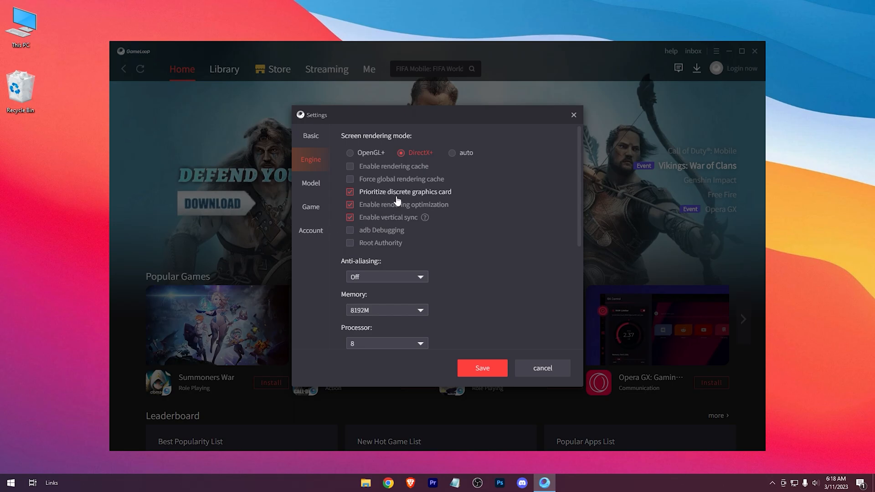
left_click(426, 263)
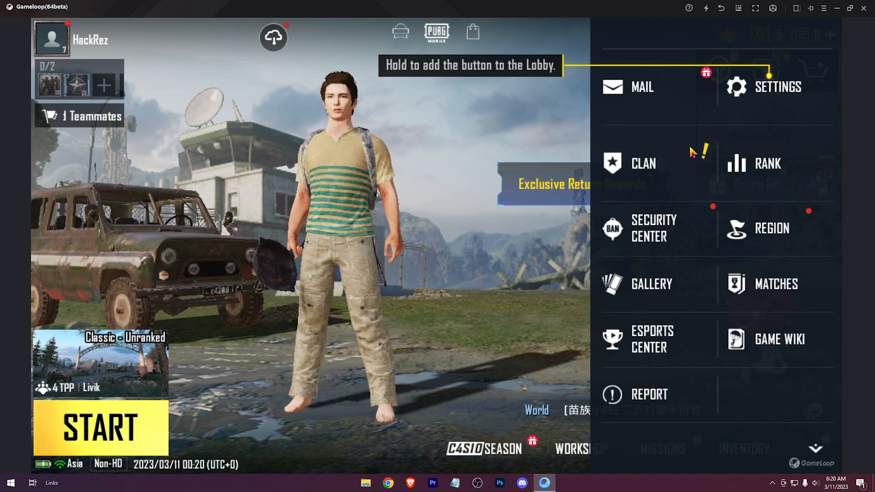
Step: In PUBG Mobile's Graphics & Audio settings, choose Smooth graphics and a 90 fps frame rate
left_click(777, 87)
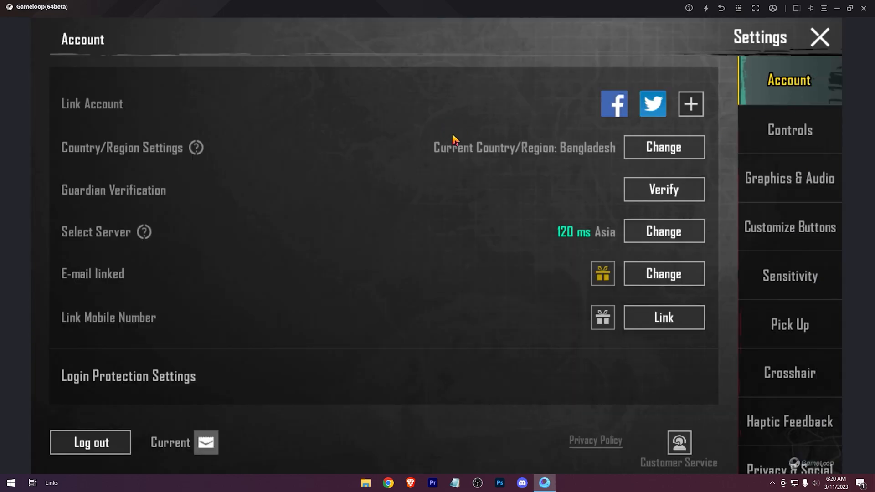
left_click(788, 177)
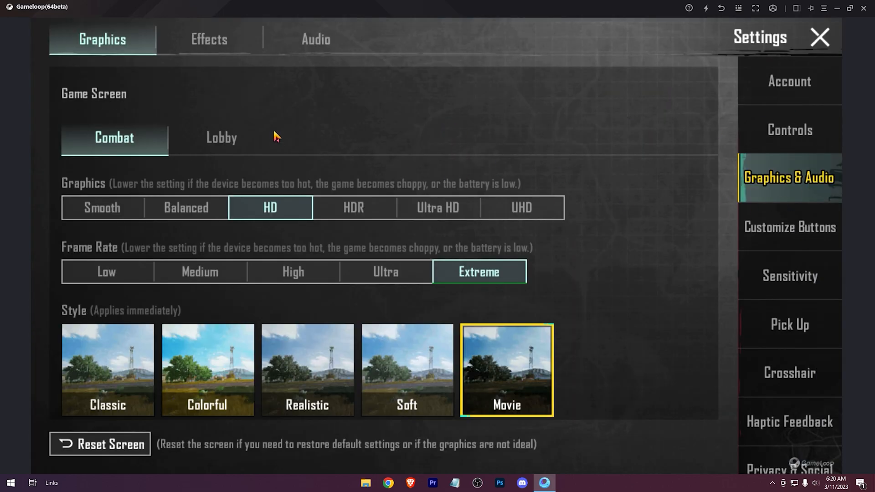
left_click(101, 208)
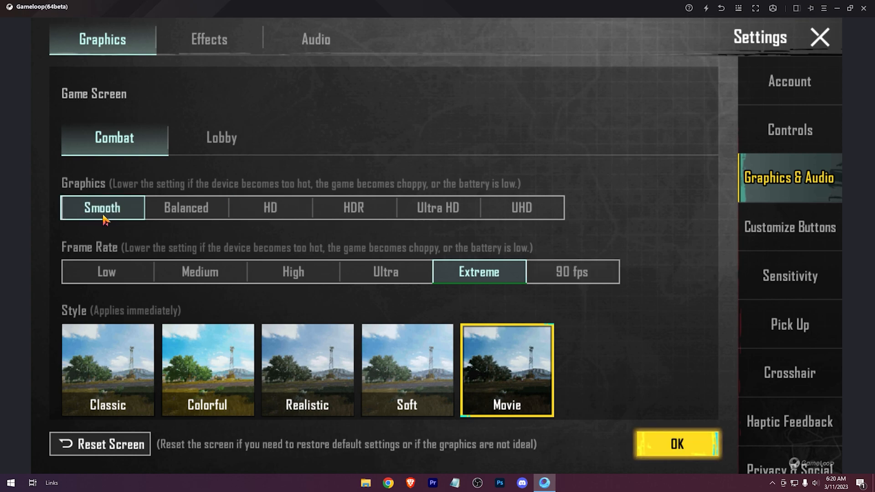
left_click(571, 272)
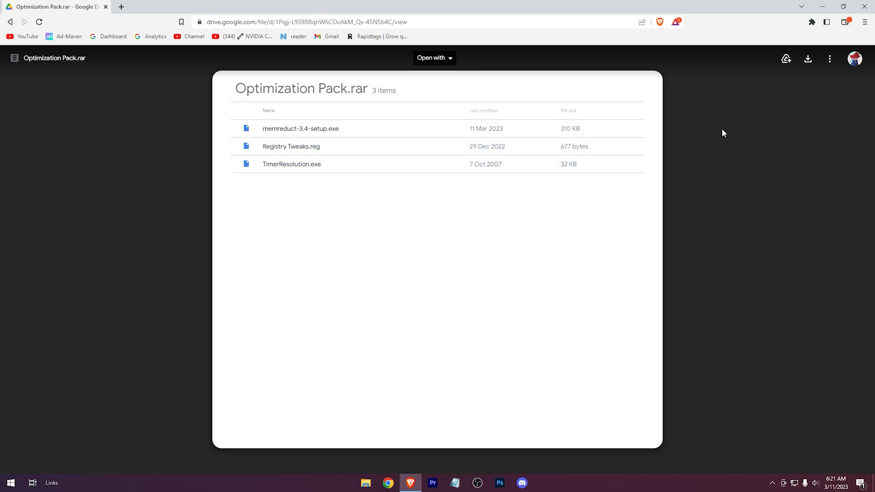
Step: Download Optimization Pack.rar from Google Drive and save it to the Desktop
left_click(807, 58)
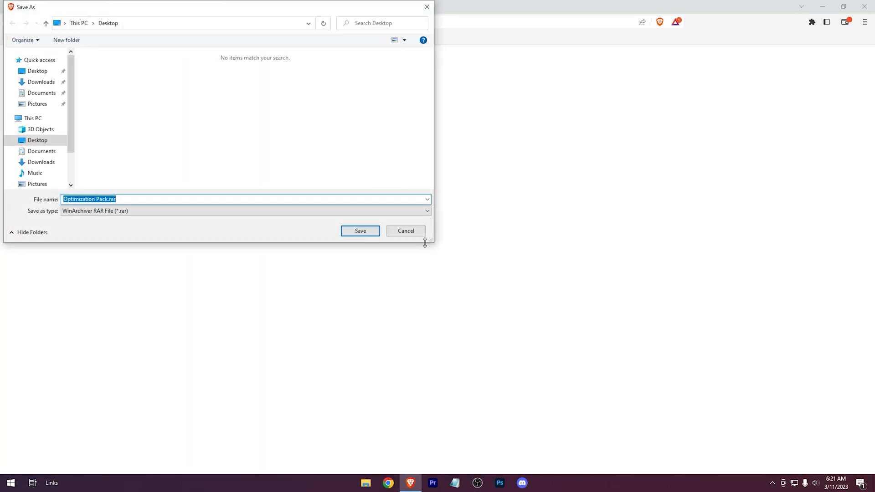
left_click(360, 231)
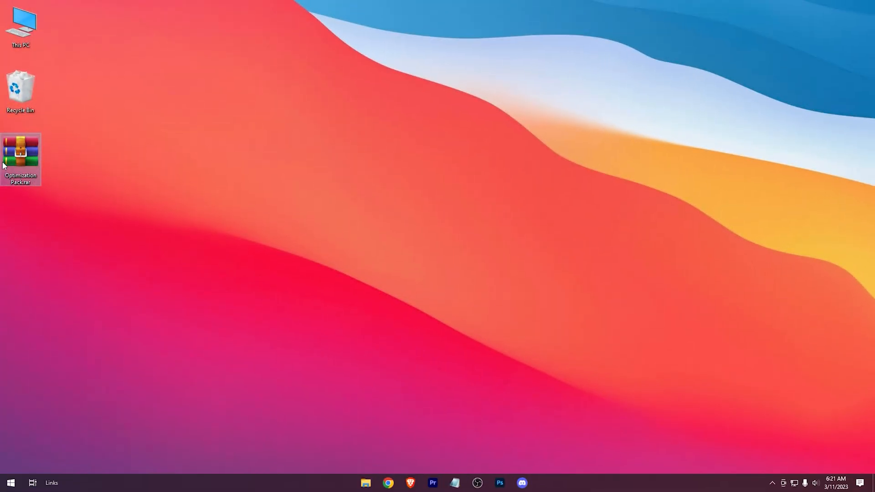
Step: Extract Optimization Pack.rar on the desktop, then run Registry Tweaks.reg and approve the merge
right_click(20, 151)
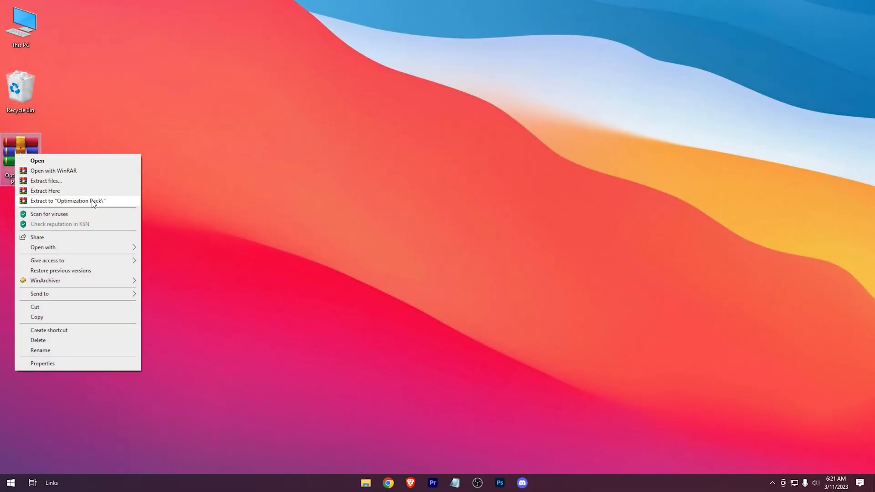
mouse_move(77, 194)
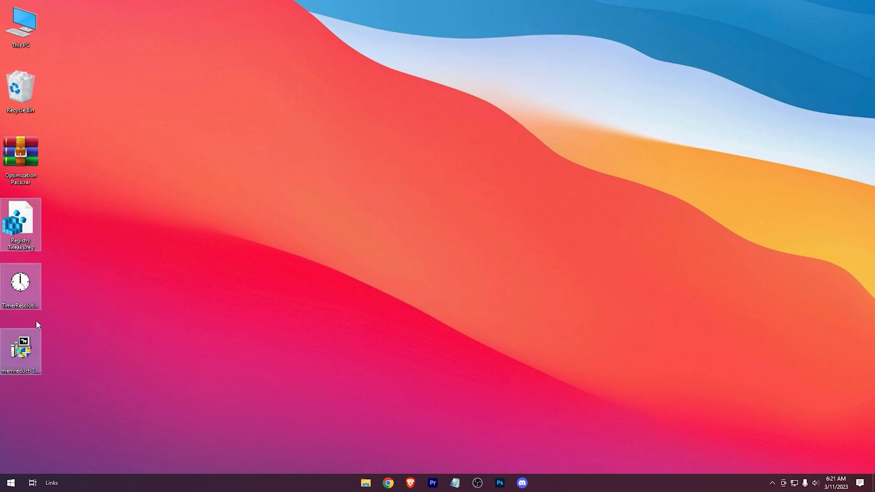
left_click(20, 223)
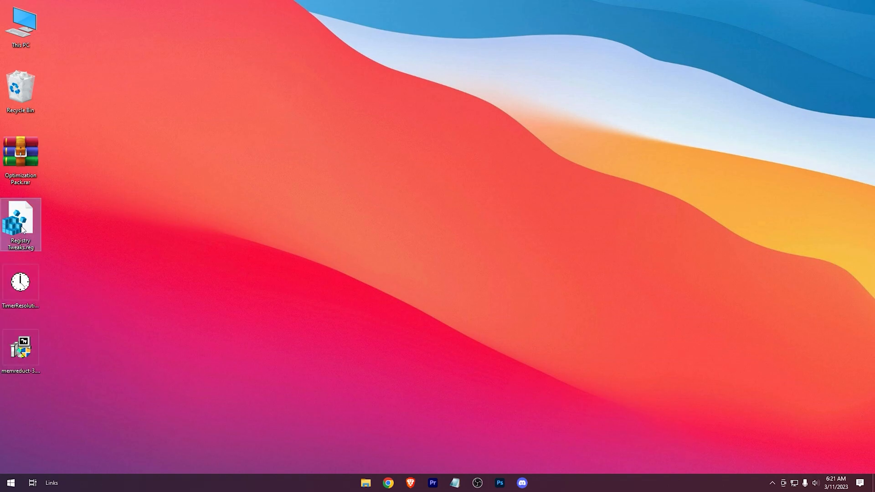
double_click(20, 223)
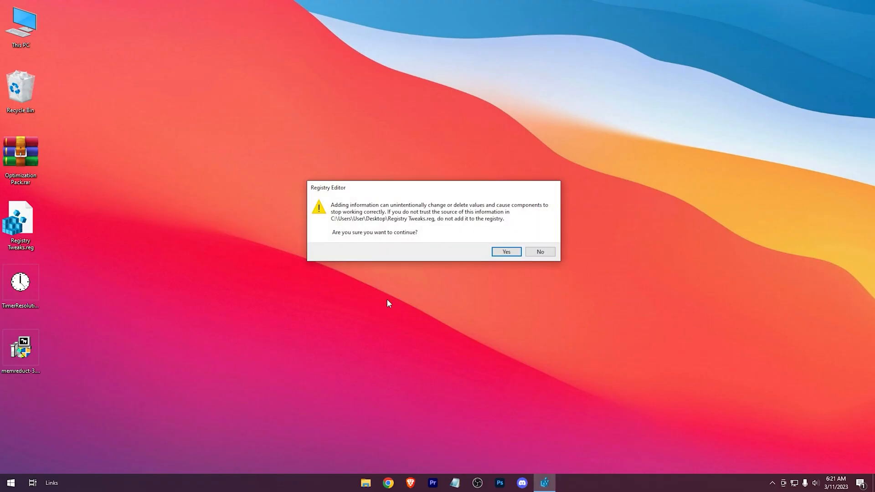
left_click(505, 251)
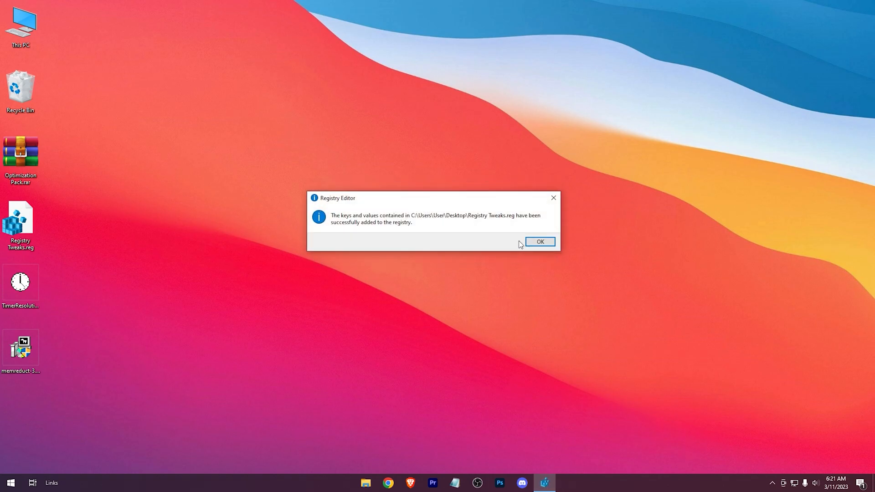
left_click(539, 241)
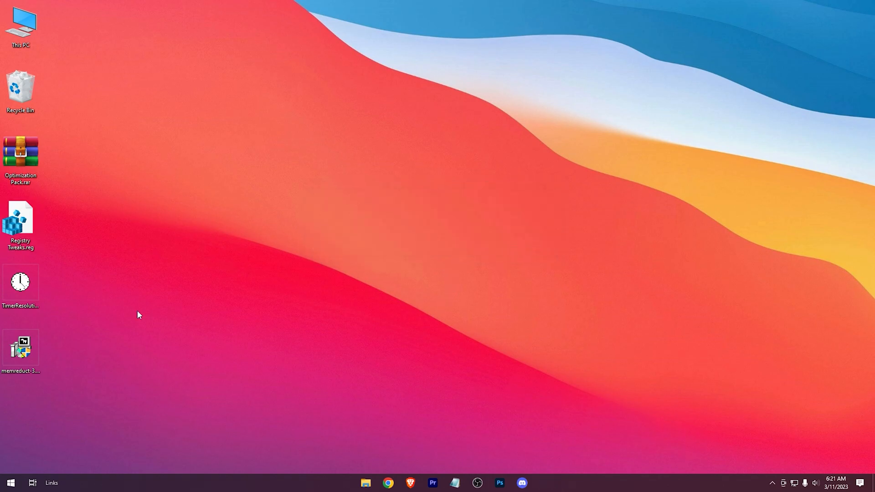
Step: Run memreduct-3.4-setup.exe, accept the license, and install Mem Reduct v3.4
left_click(21, 349)
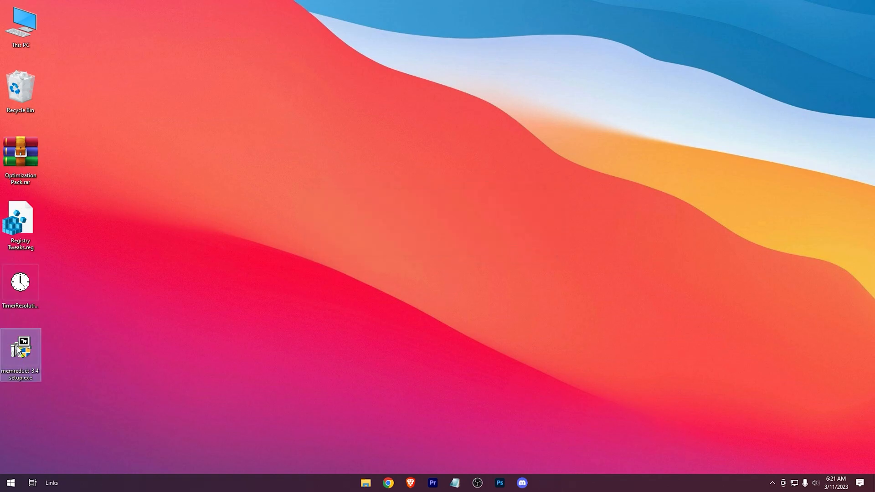
double_click(21, 355)
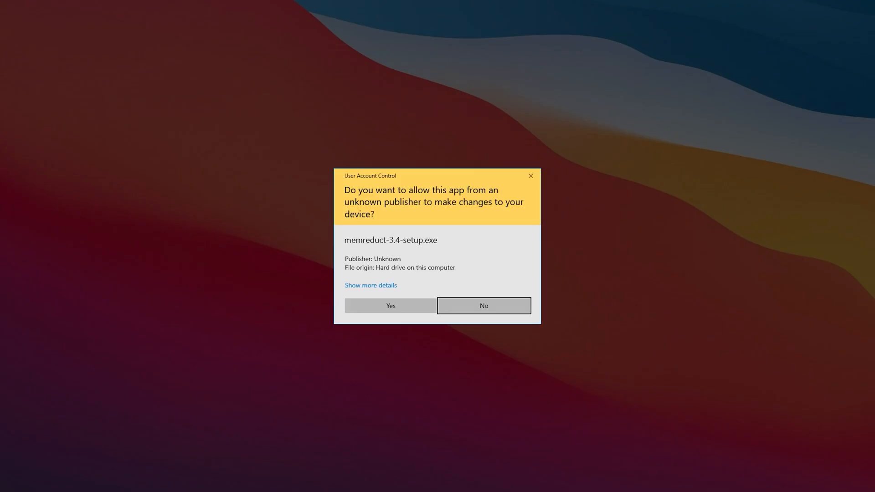
left_click(390, 305)
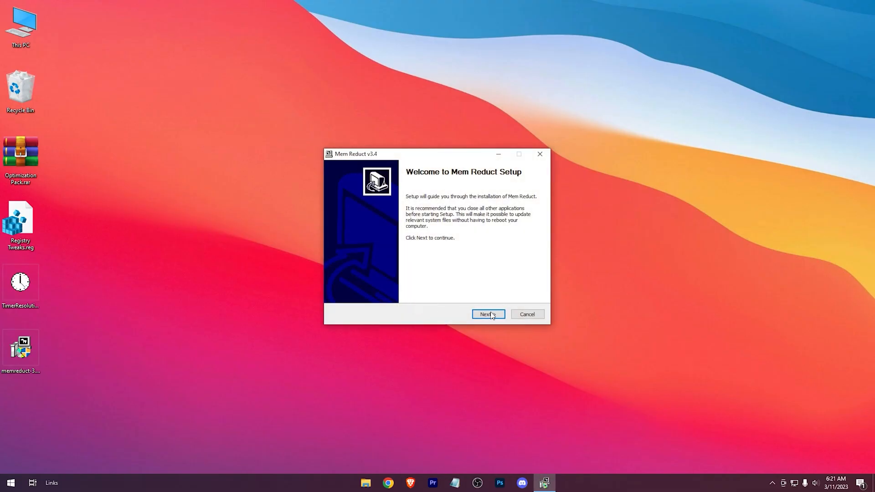
left_click(487, 314)
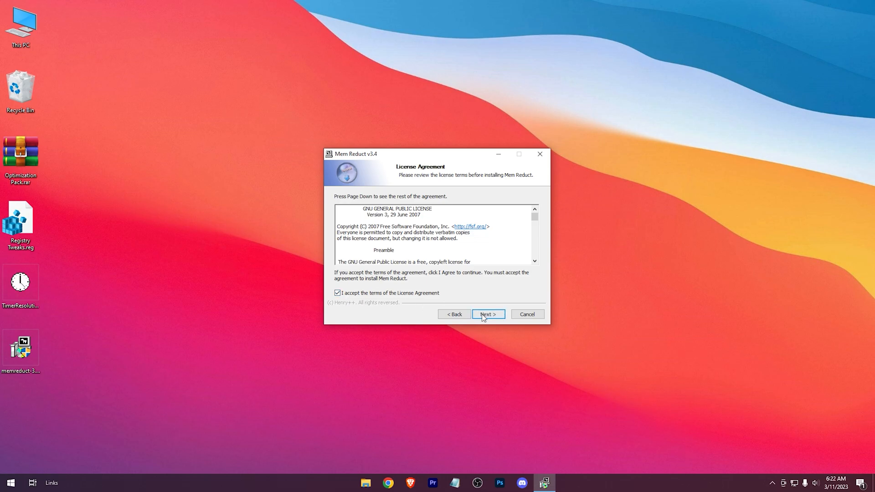
left_click(487, 314)
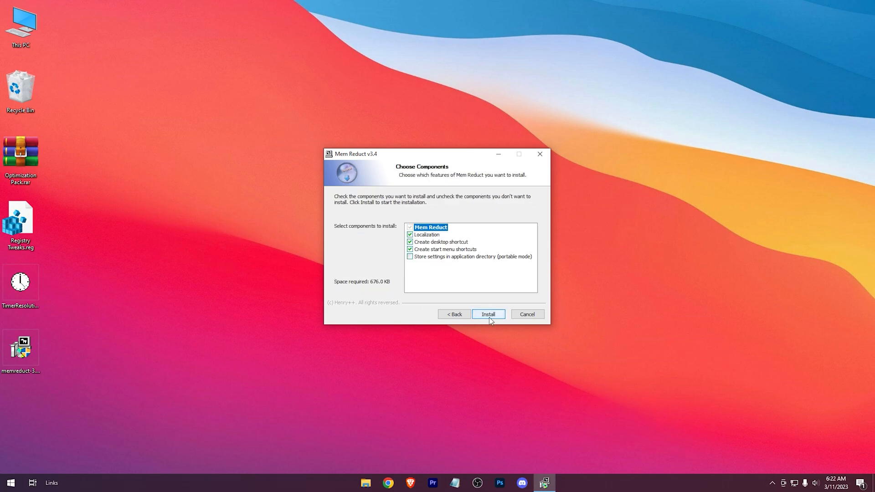
left_click(488, 313)
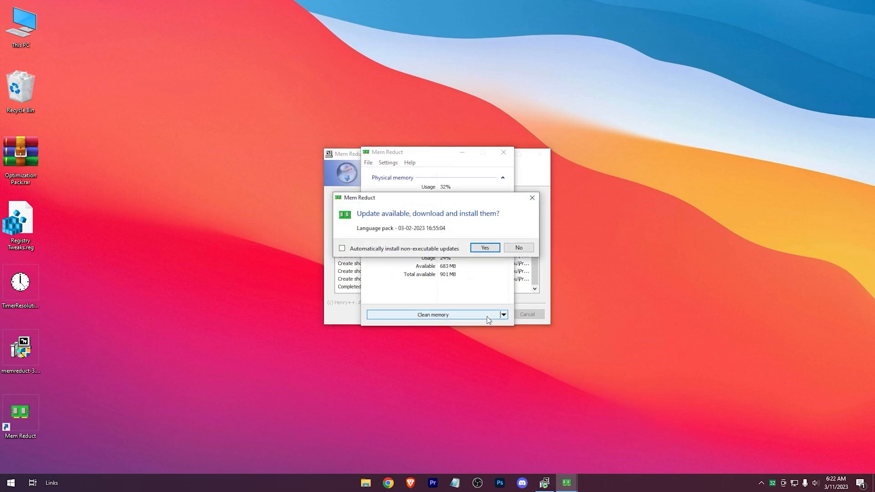
Step: Download the language pack update and finish setup, leaving Mem Reduct open
left_click(483, 246)
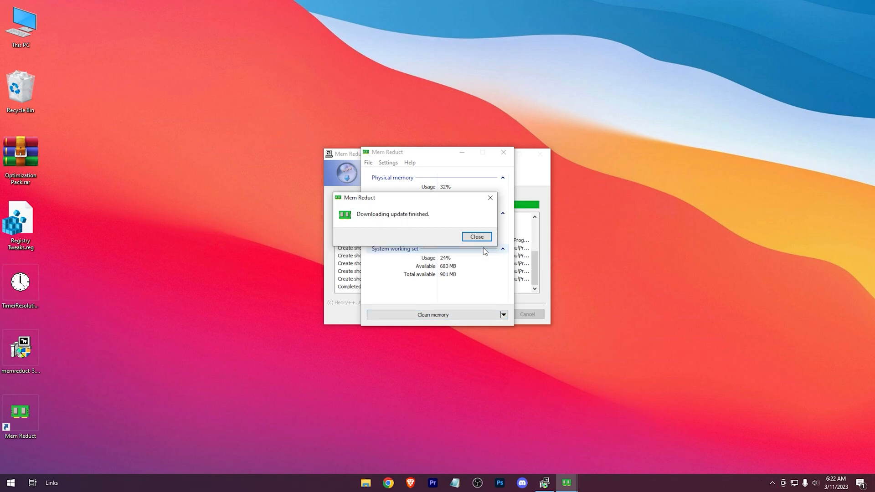
left_click(476, 237)
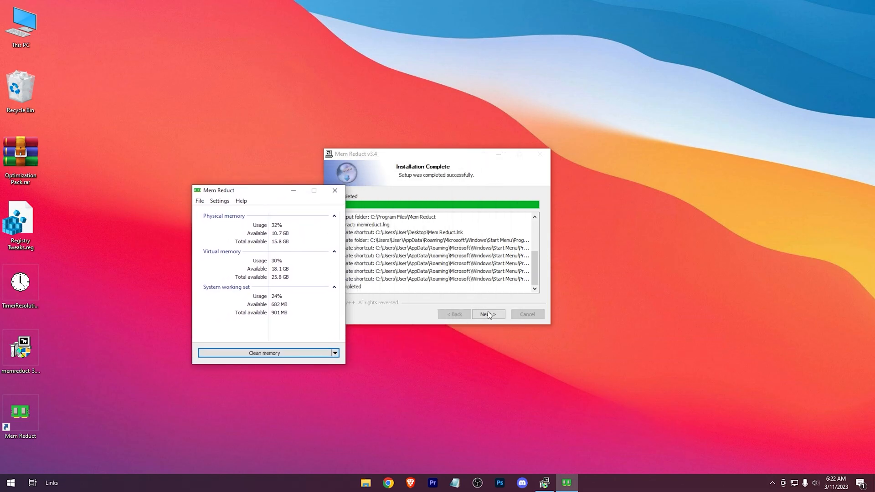
left_click(487, 314)
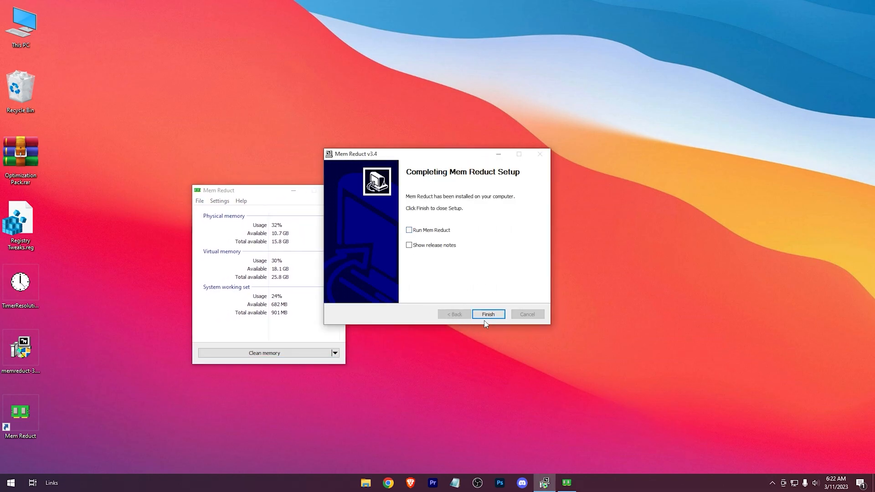
left_click(487, 313)
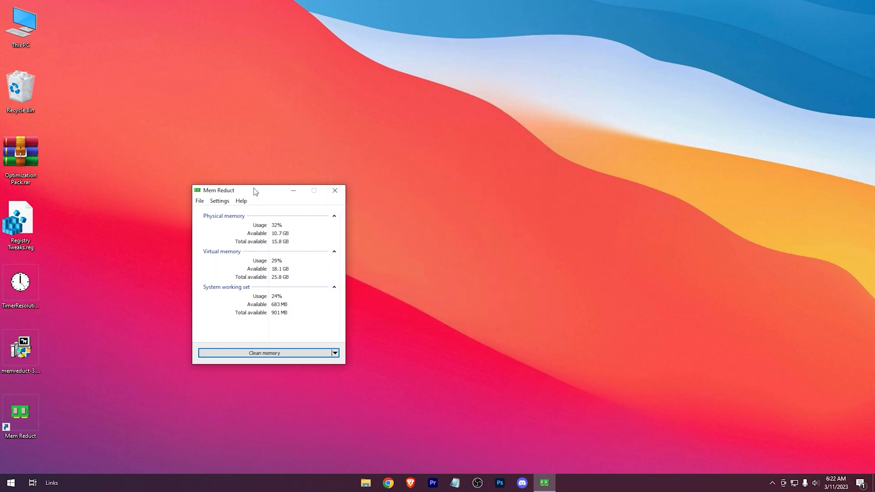
Step: Move the Mem Reduct window aside and run a confirmed memory clean
left_click_drag(218, 189, 390, 161)
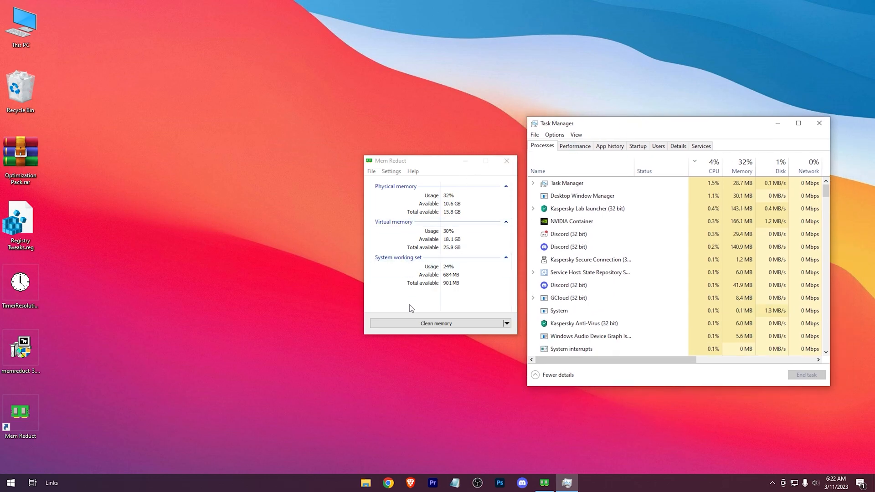
left_click(435, 323)
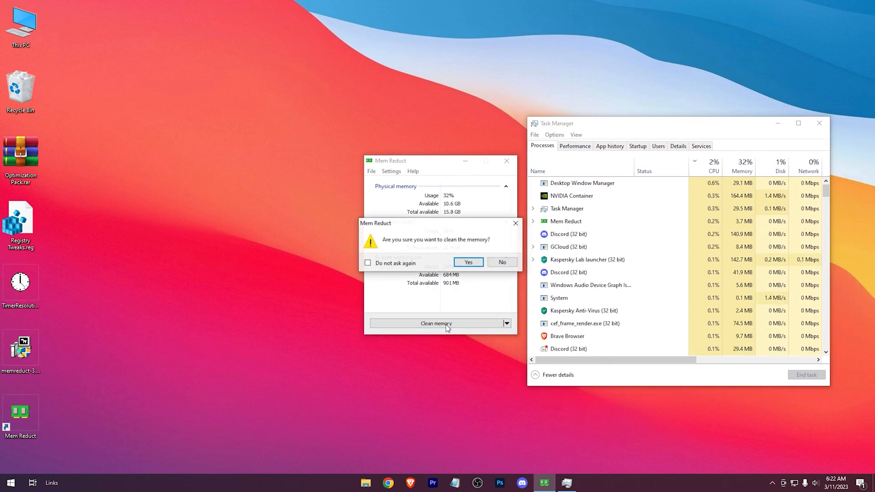
left_click(467, 262)
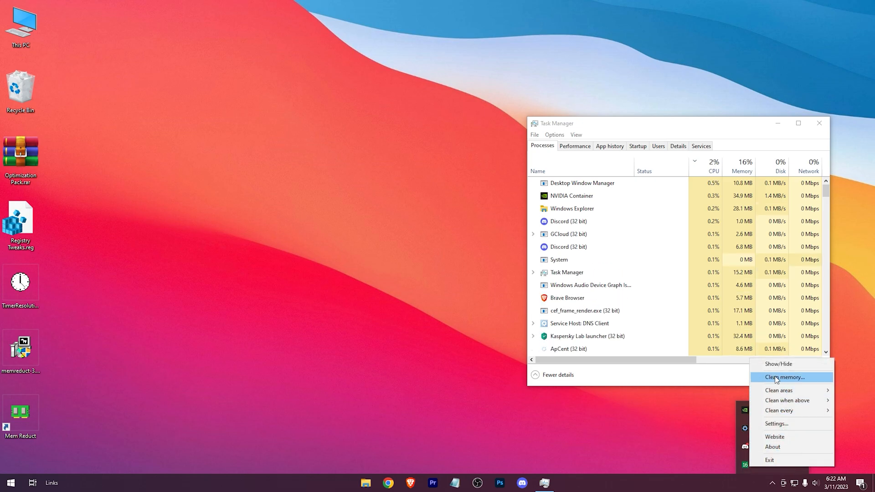
Step: Clean memory again from the tray without future prompts, dropping usage to 13%, and close Task Manager
left_click(784, 377)
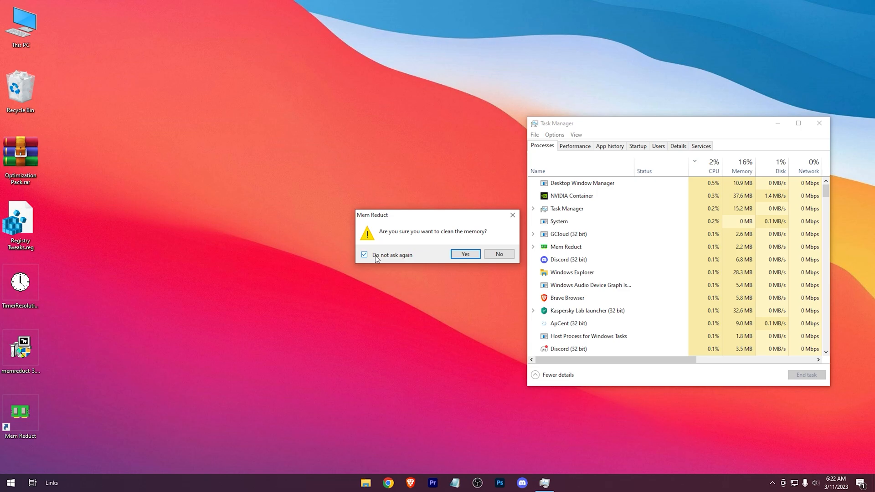
left_click(465, 254)
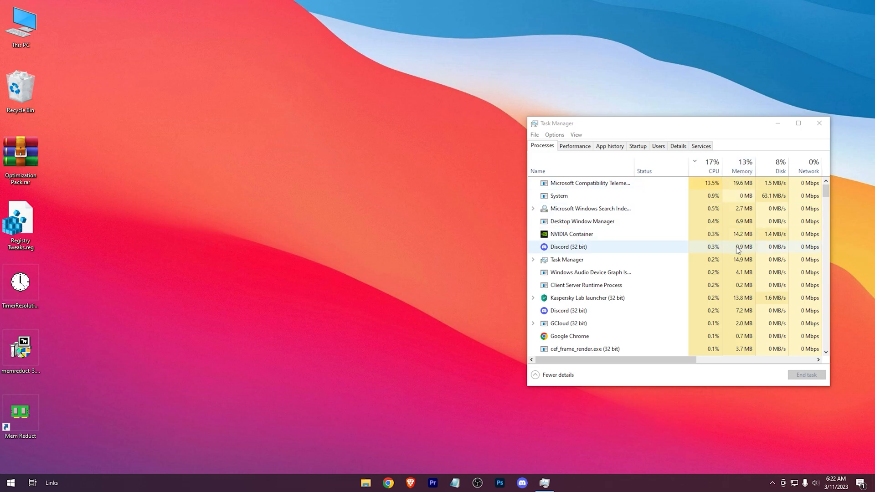
left_click(819, 123)
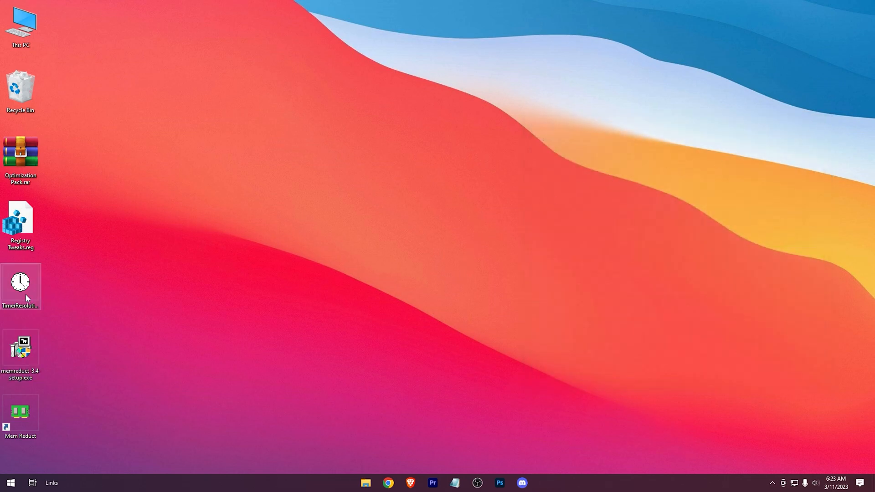
Step: Launch TimerResolution.exe and set the maximum resolution of 0.497 ms
double_click(20, 282)
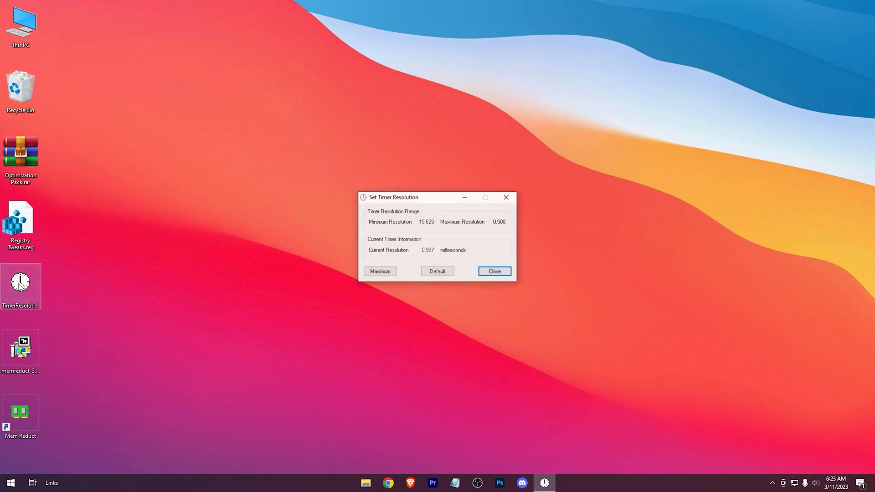
left_click(380, 271)
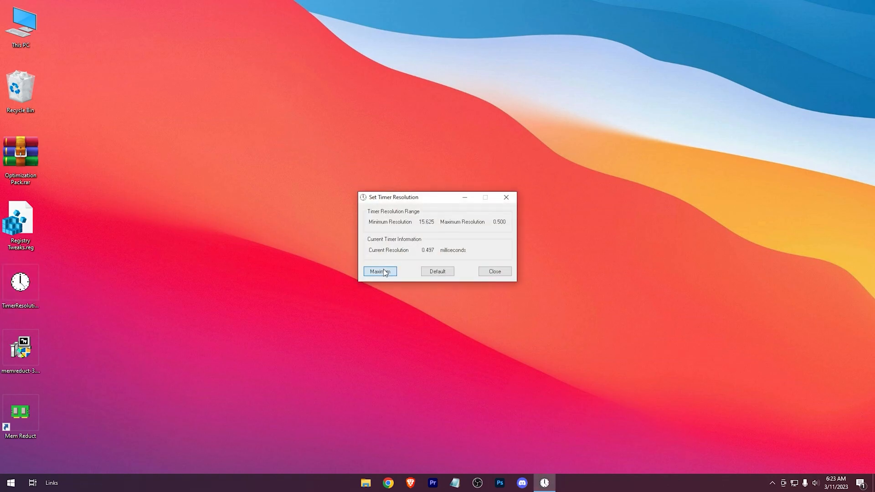